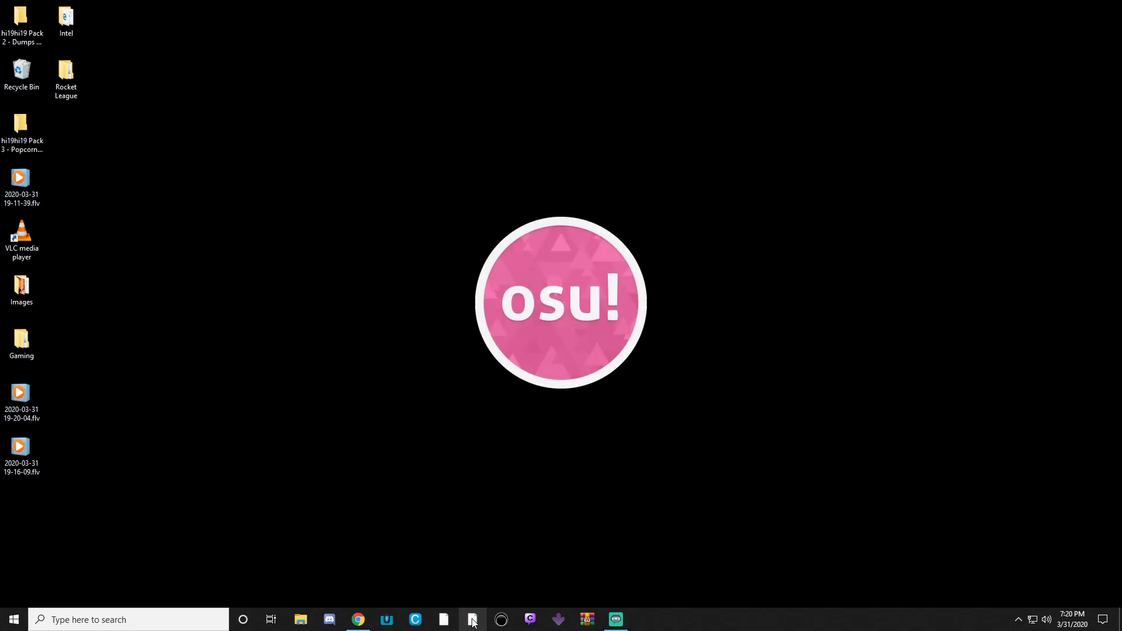
- Launch osu! and open the Raindrop release folder, selecting the convertOM batch file
left_click(472, 619)
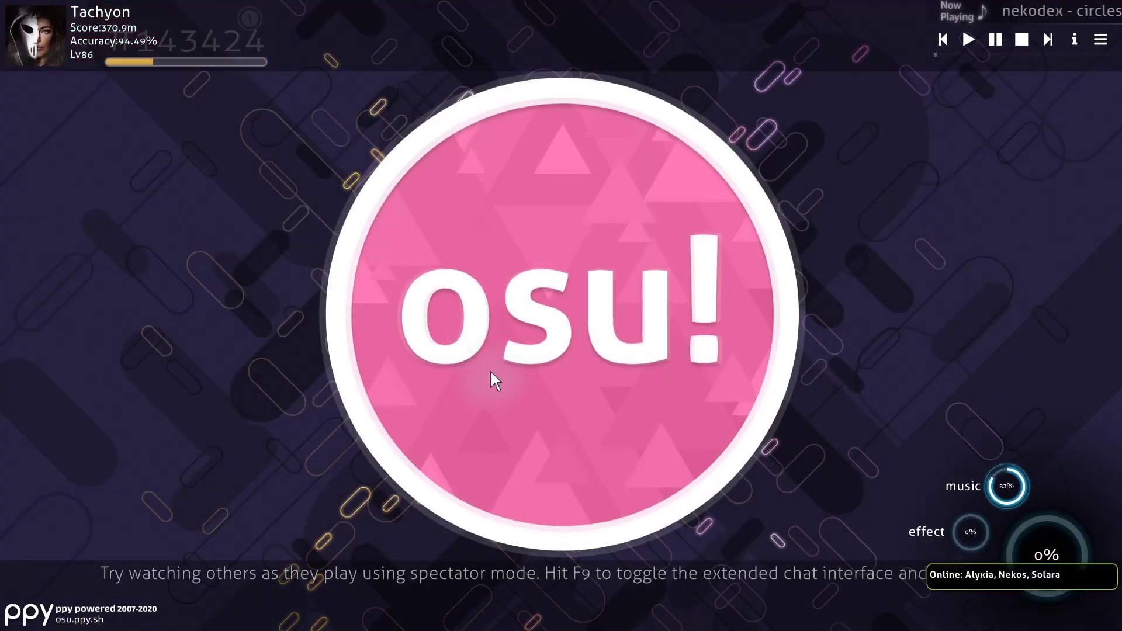
left_click(13, 619)
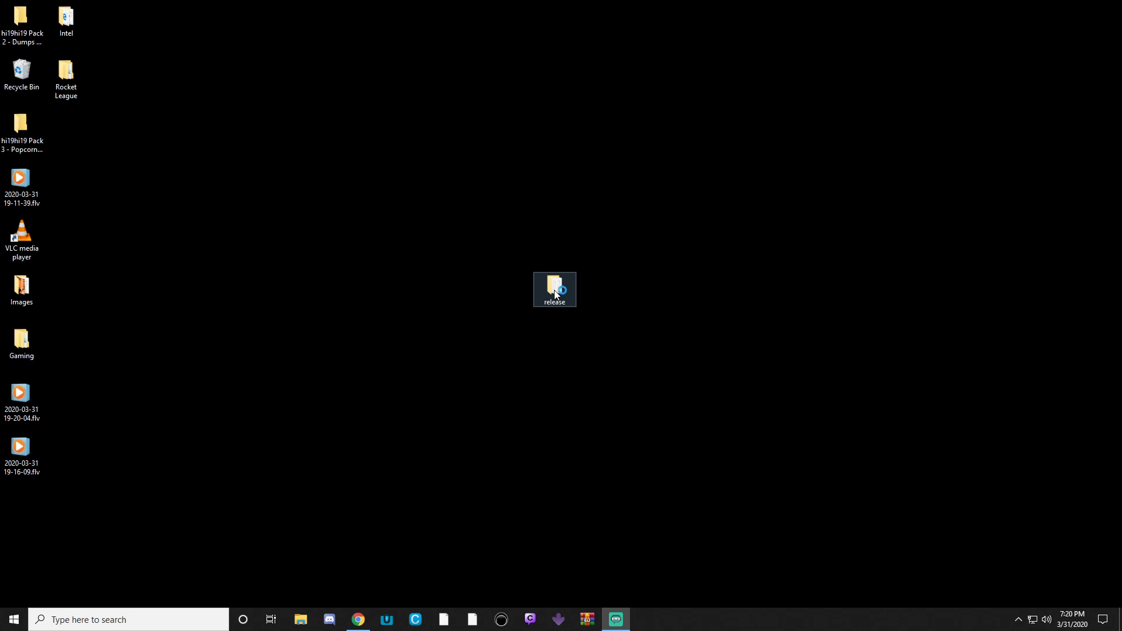
double_click(554, 289)
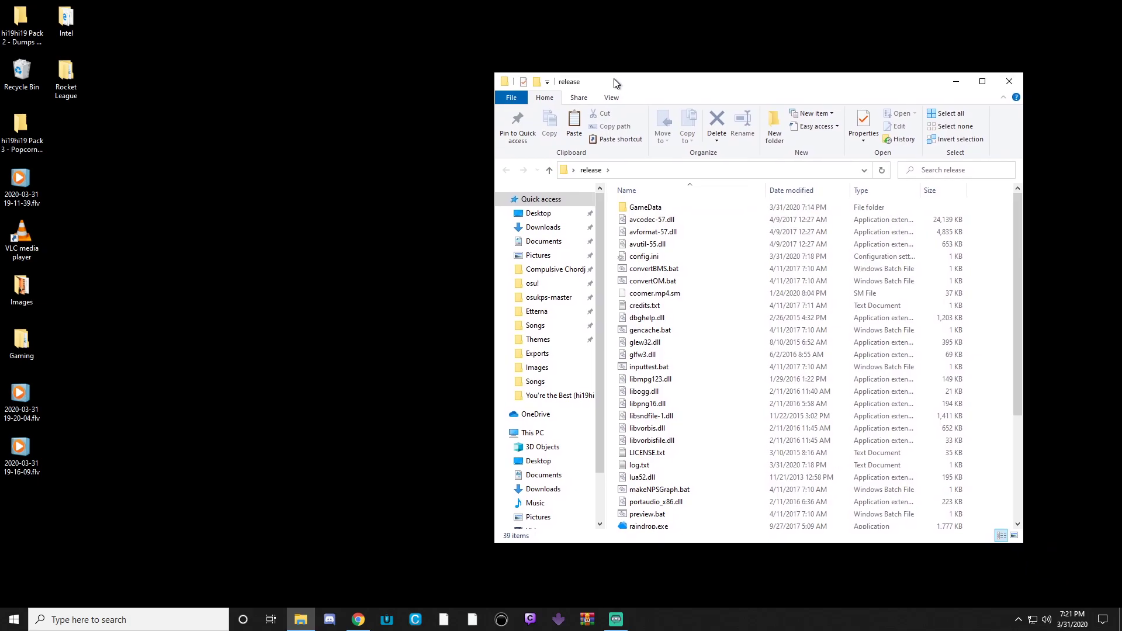
mouse_move(619, 178)
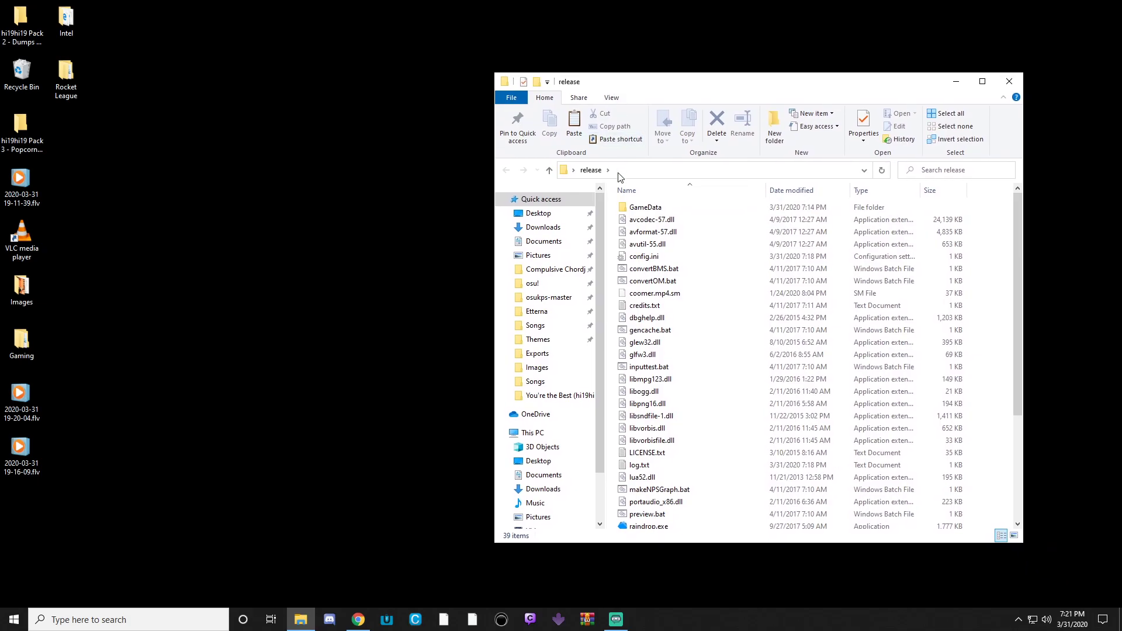
left_click(650, 280)
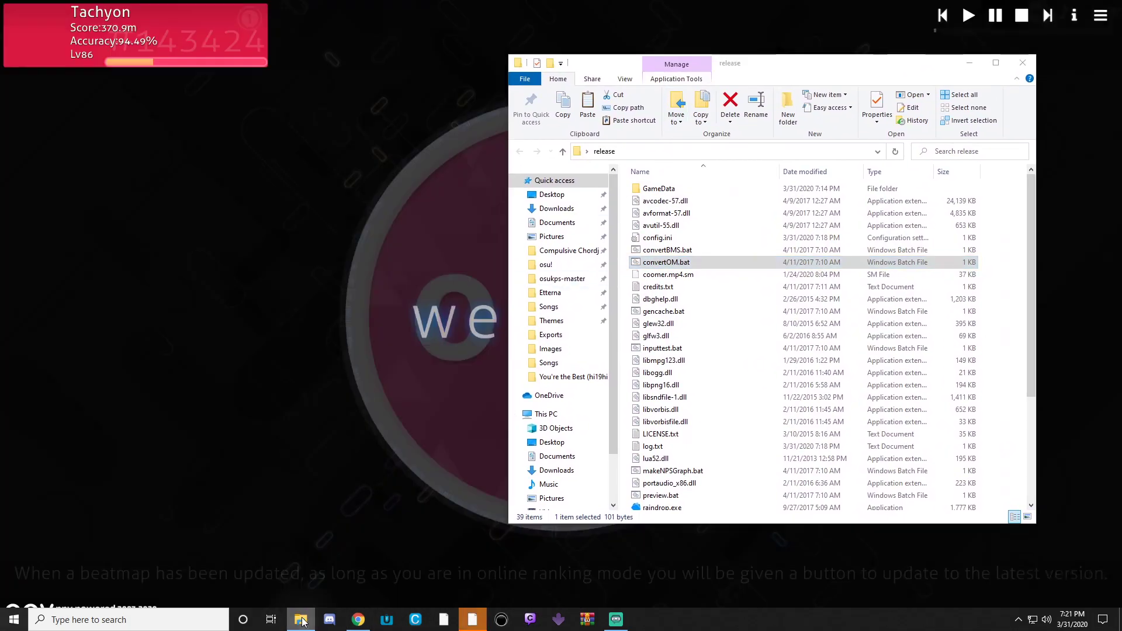
- Browse Etterna Songs > RAR's Compressed Pack 2 > Follow Tomorrow and drag Follow Tomorrow.sm into release
right_click(300, 620)
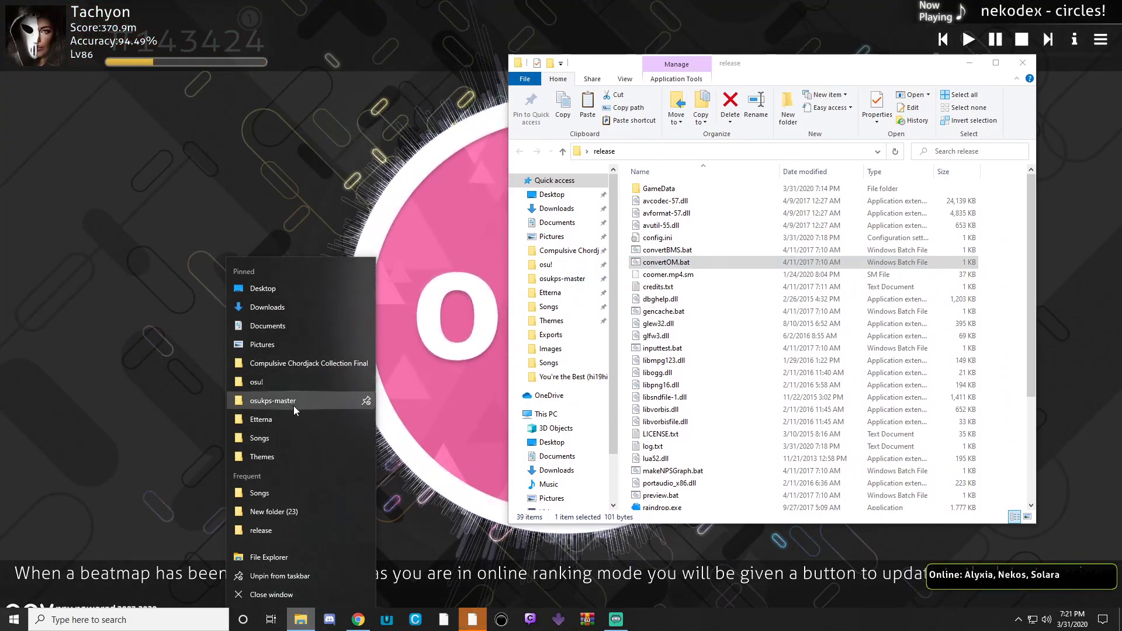
left_click(262, 419)
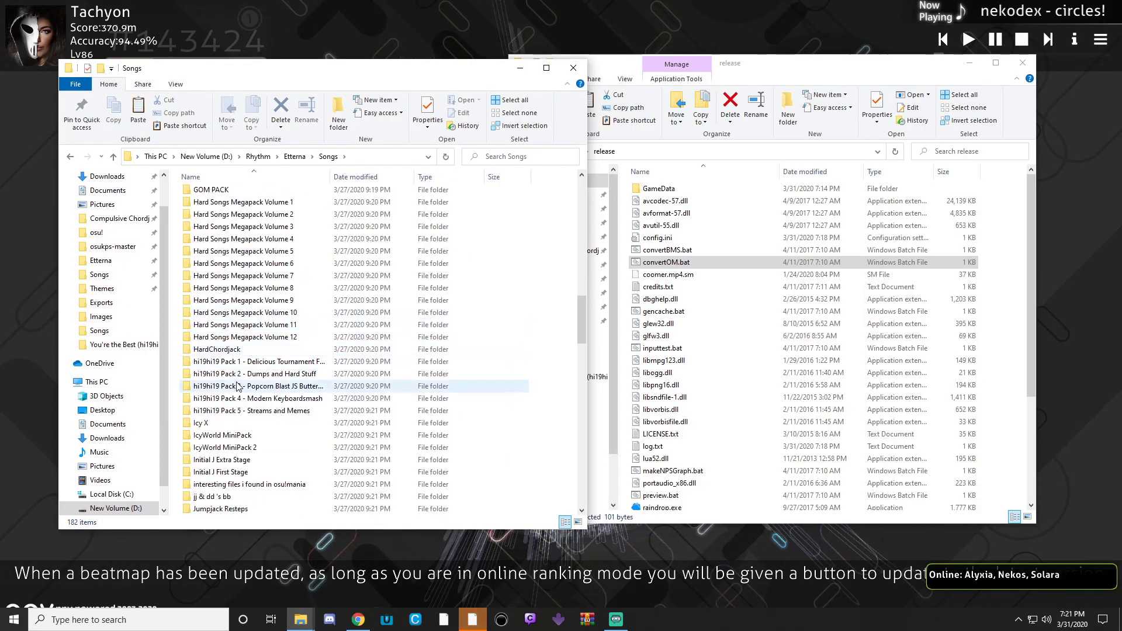
double_click(253, 386)
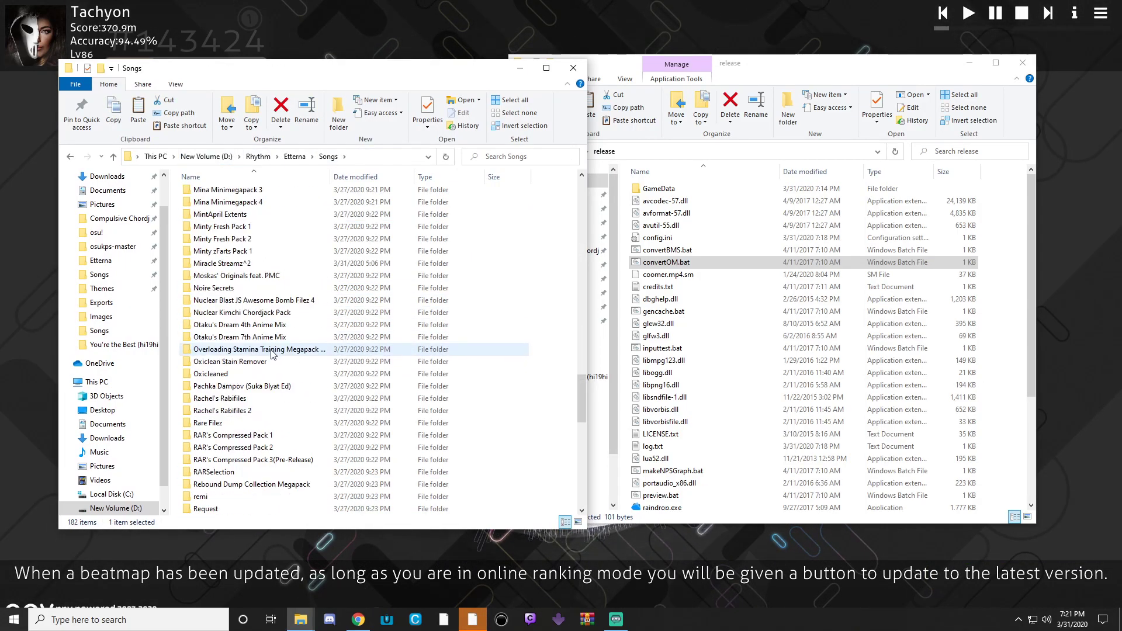
left_click(247, 275)
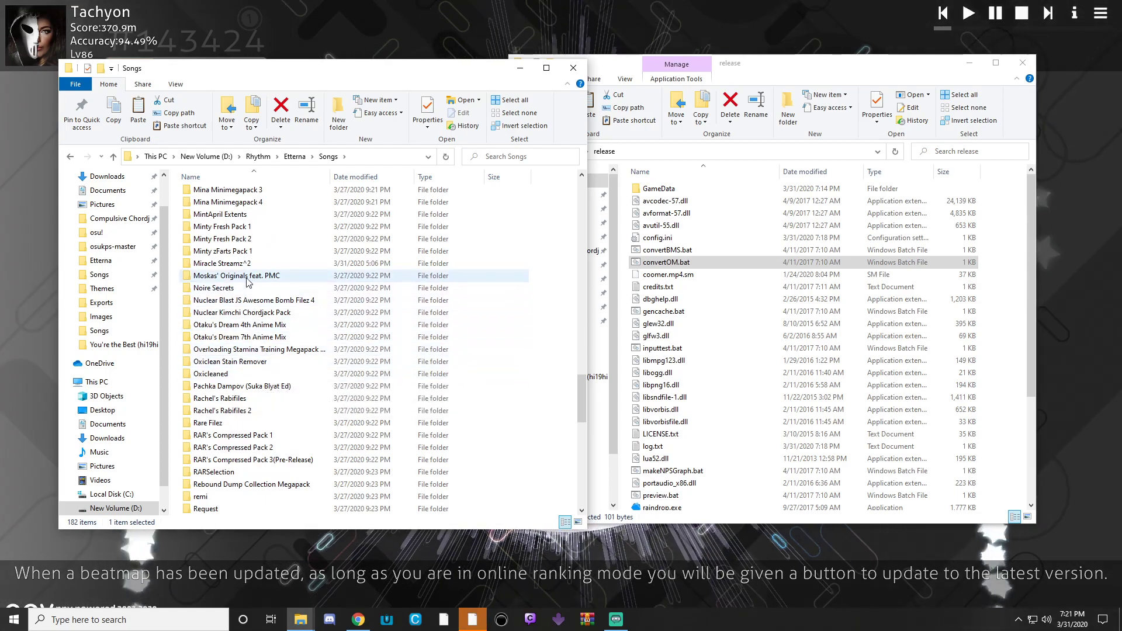
double_click(234, 447)
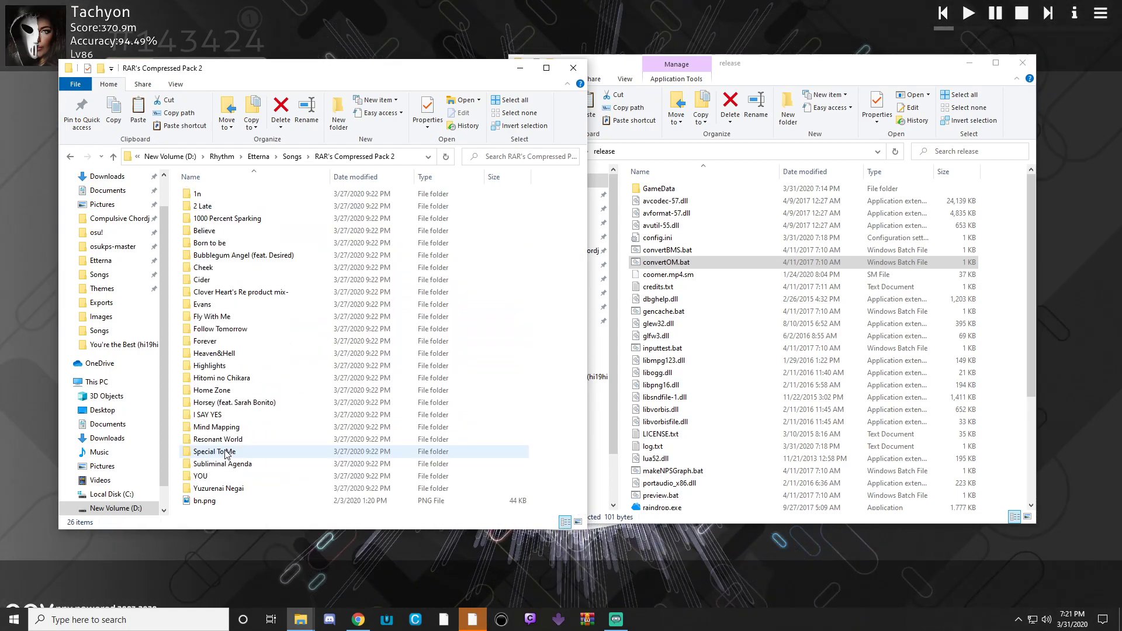
left_click(223, 328)
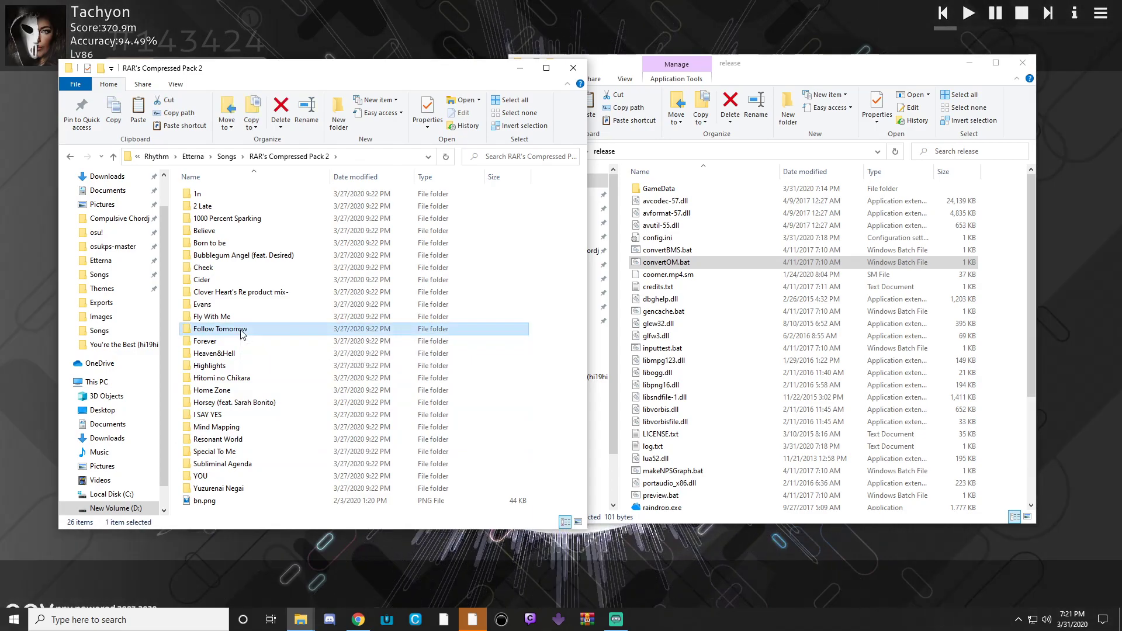
mouse_move(220, 328)
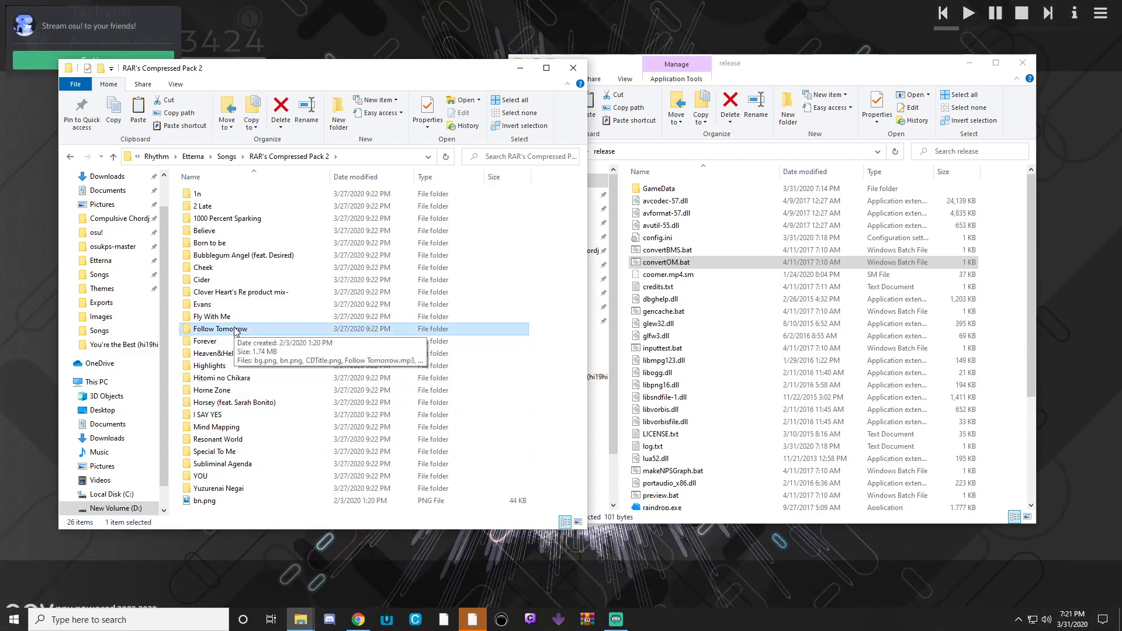
double_click(220, 328)
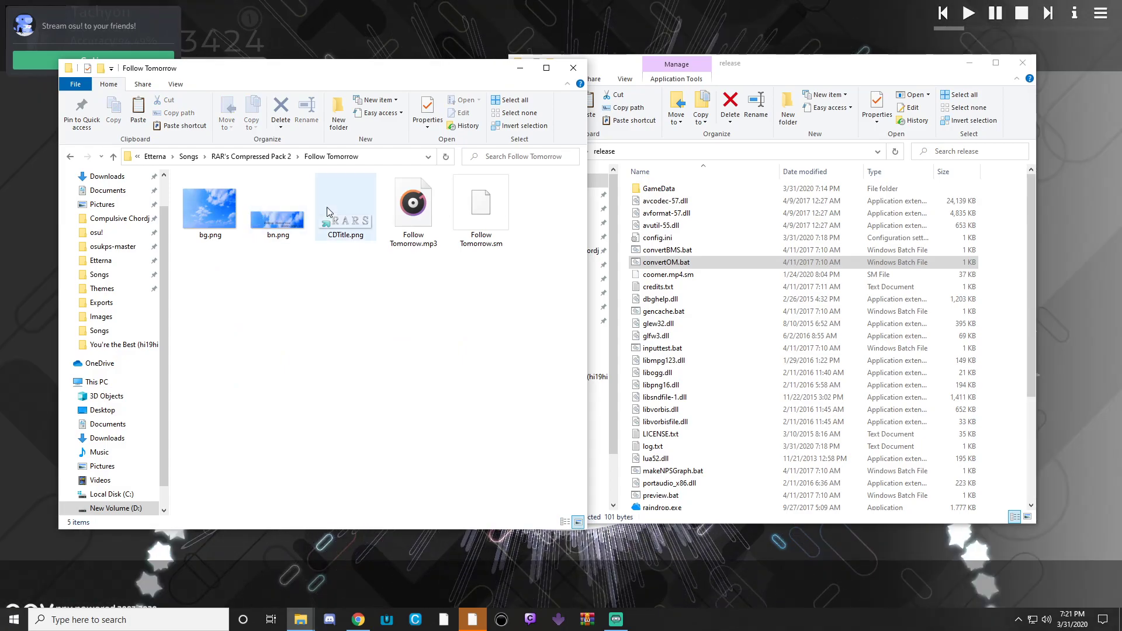
mouse_move(345, 197)
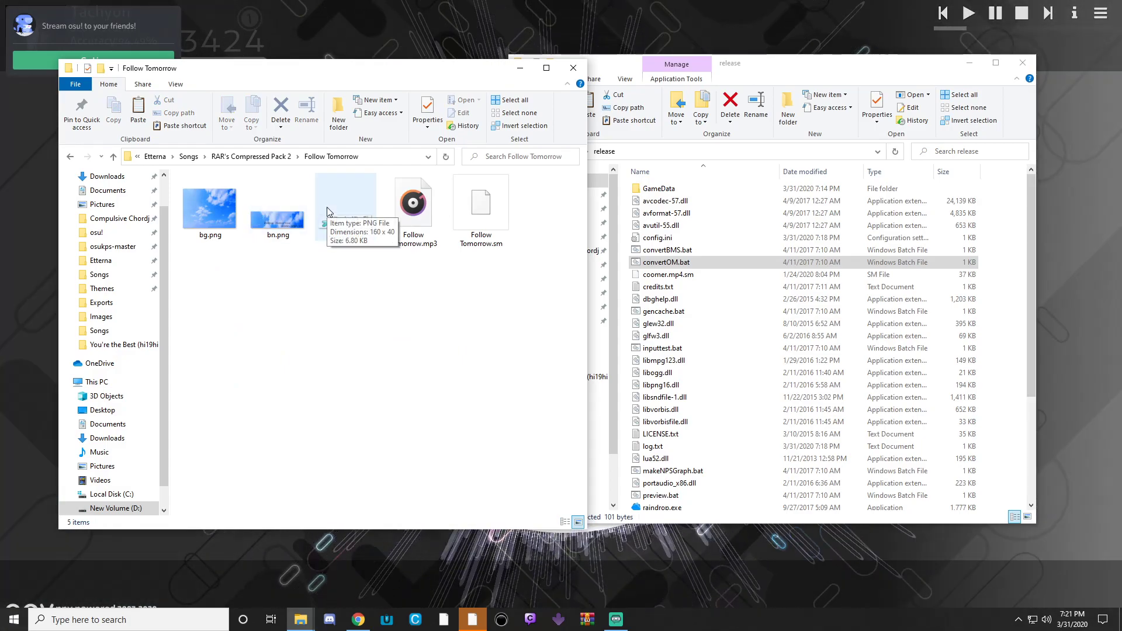
left_click(481, 201)
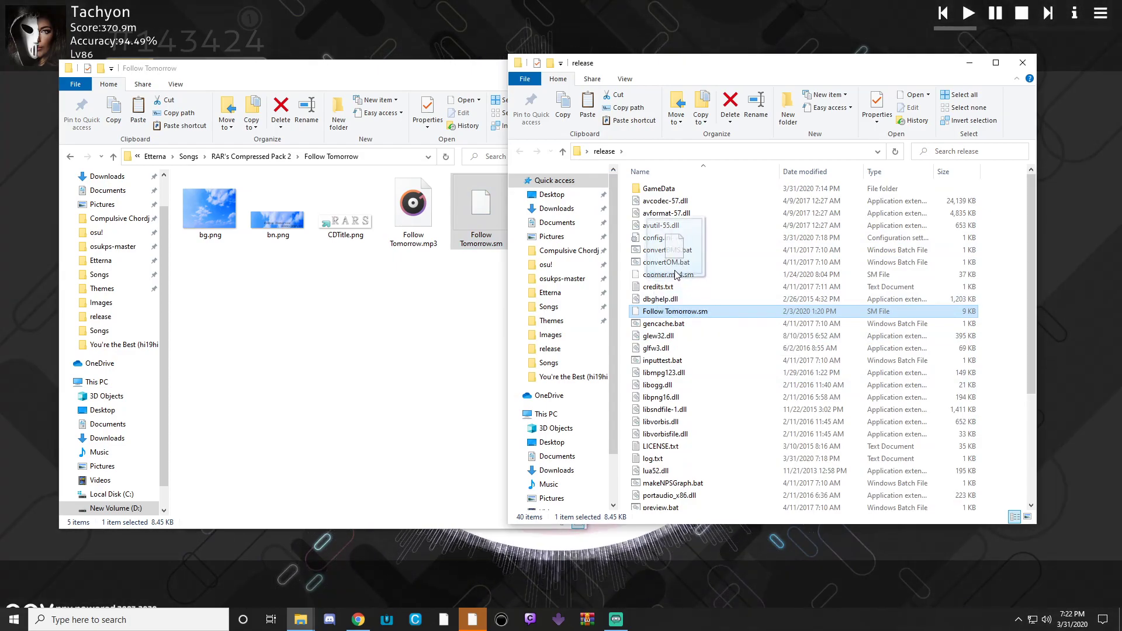
- Run convertOM.bat to generate the Follow Tomorrow [Challenge] .osu chart file
double_click(667, 262)
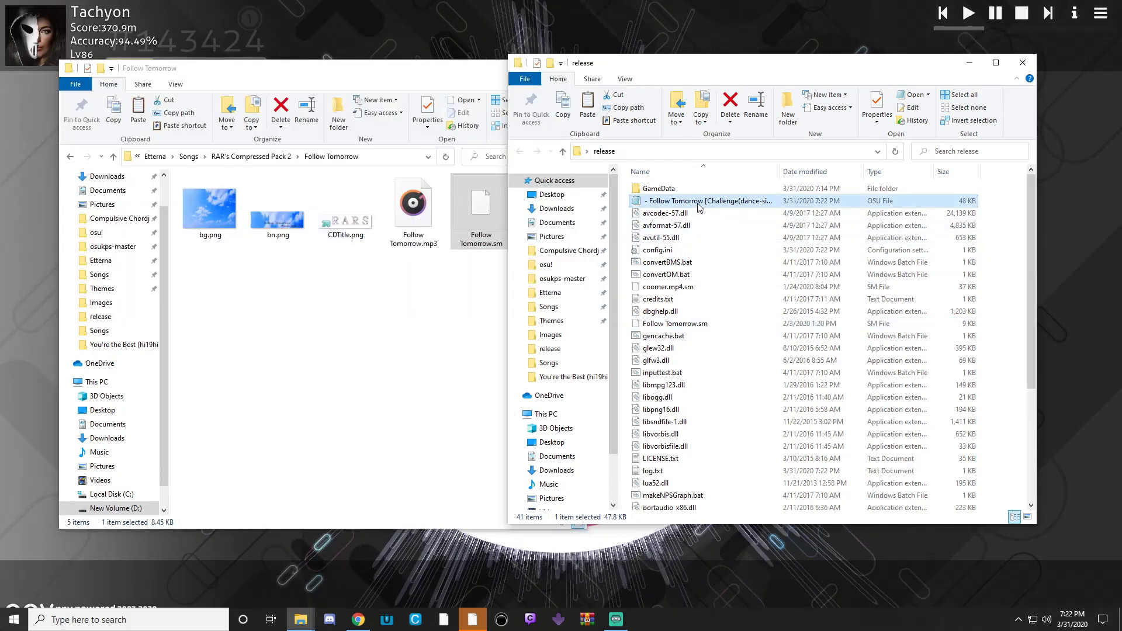
left_click(479, 204)
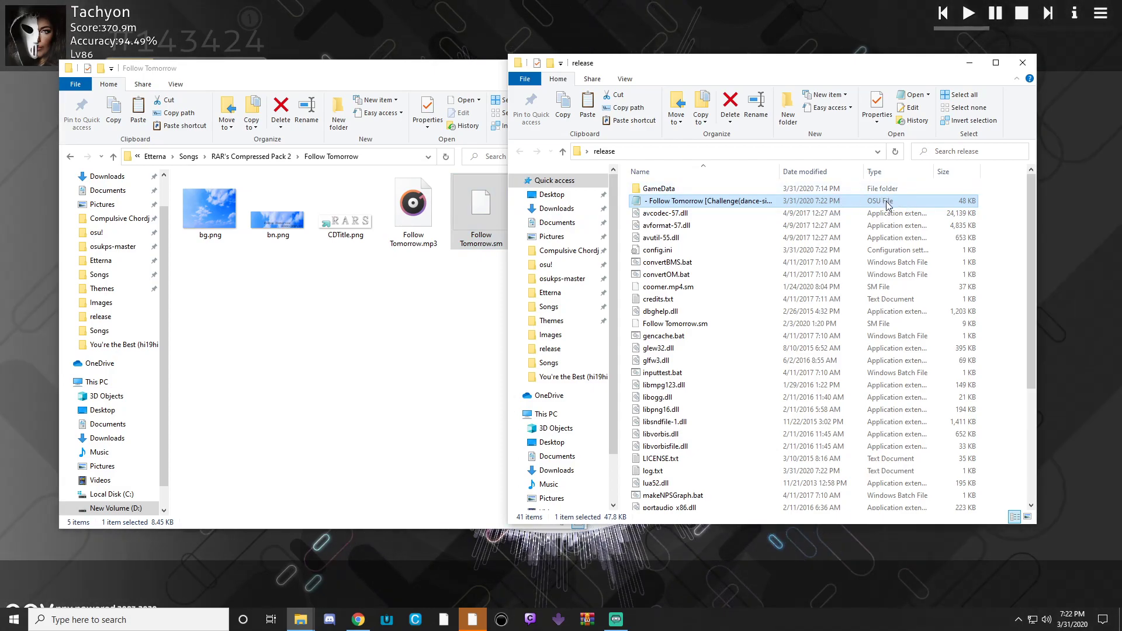
mouse_move(648, 249)
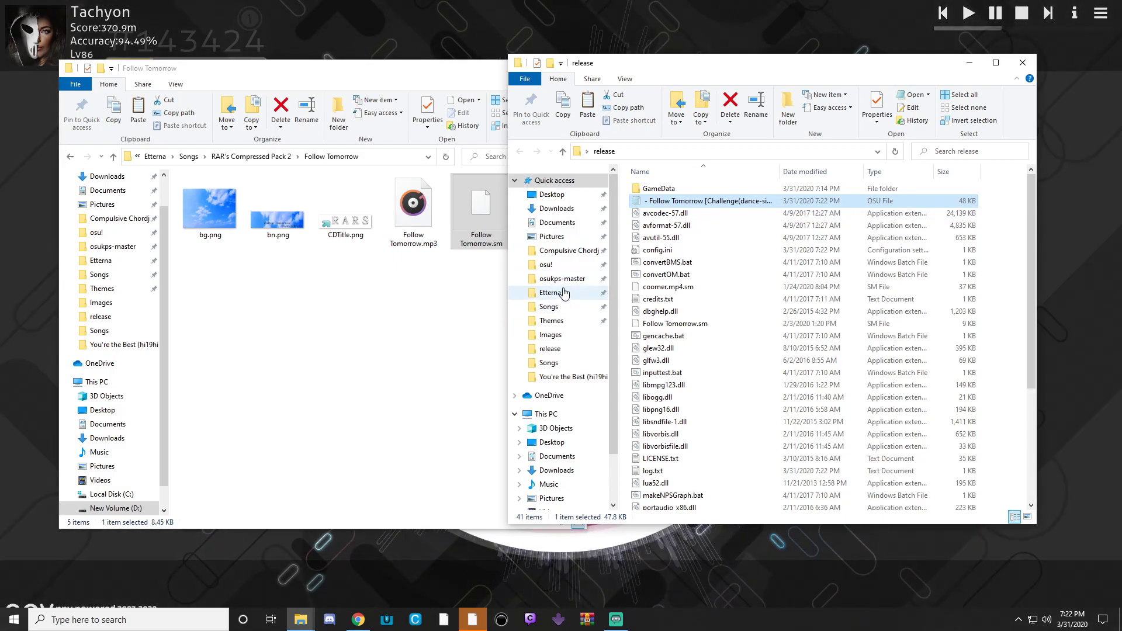
- Create a new folder in Desktop > Gaming > osu! > Songs and paste the converted .osu there
left_click(546, 265)
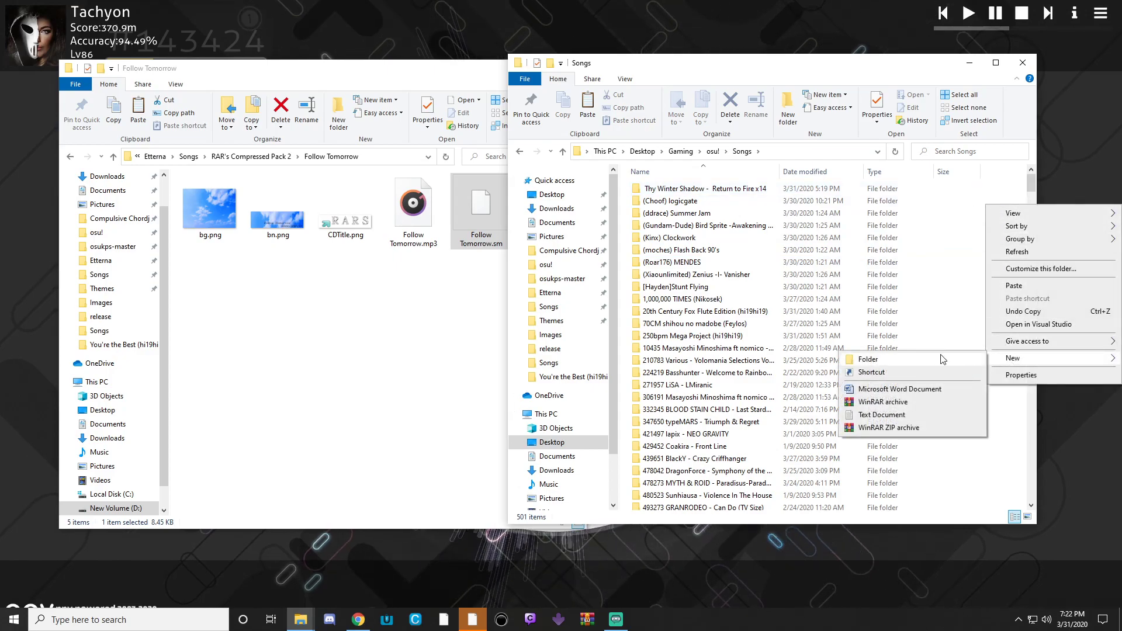
left_click(868, 358)
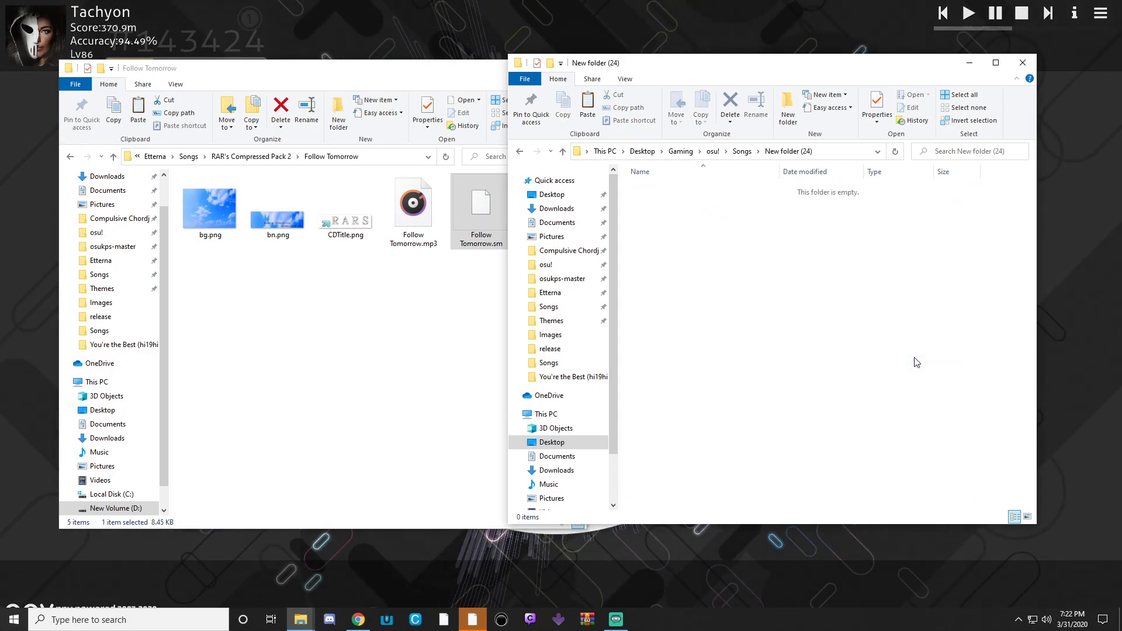
left_click(587, 104)
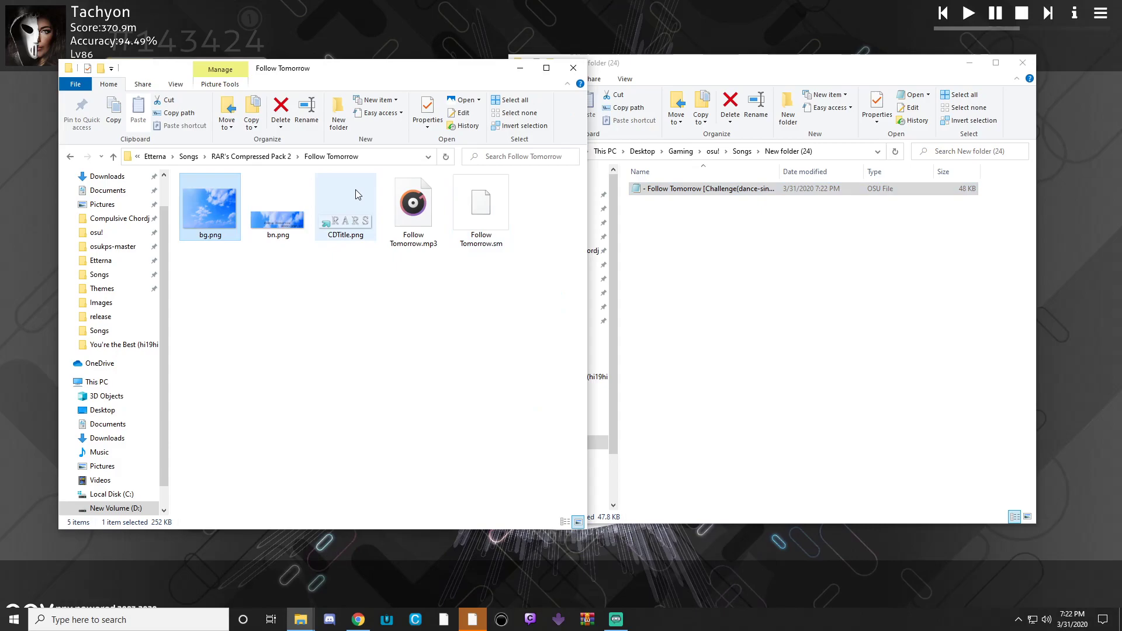
left_click(413, 201)
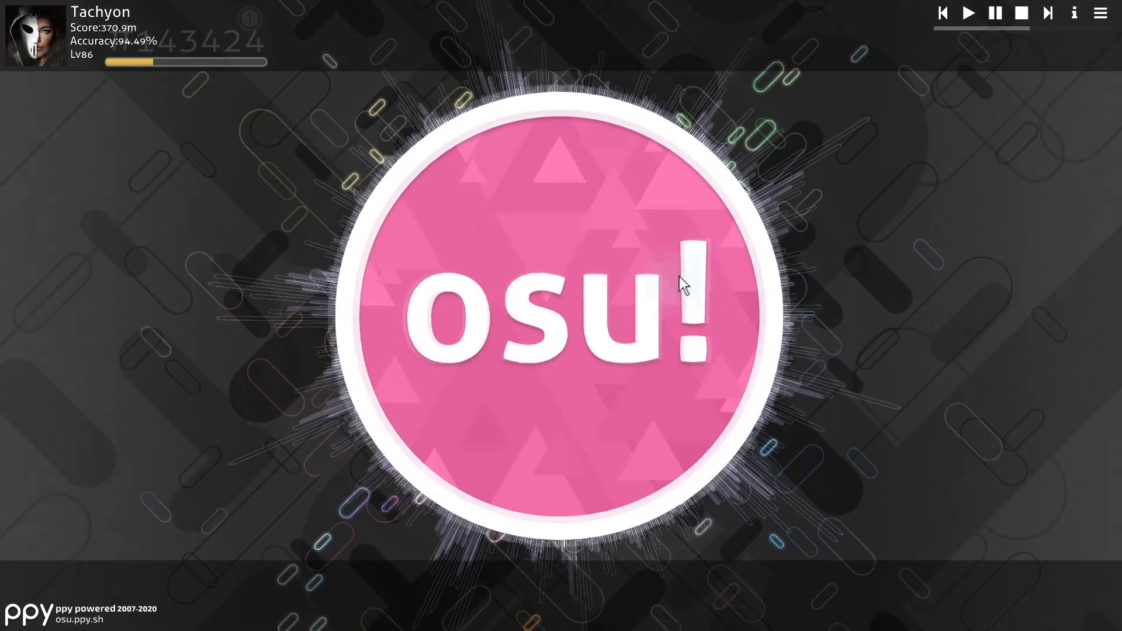
- Enter Solo song select from the osu! logo to reach the converted Follow Tomorrow chart
left_click(565, 315)
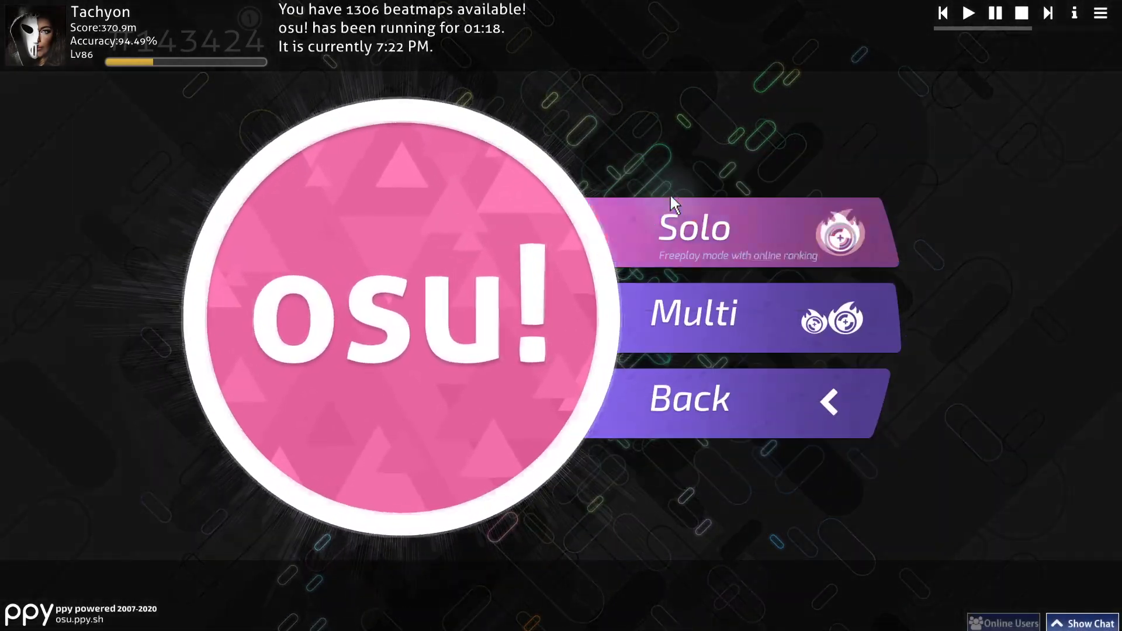
left_click(692, 229)
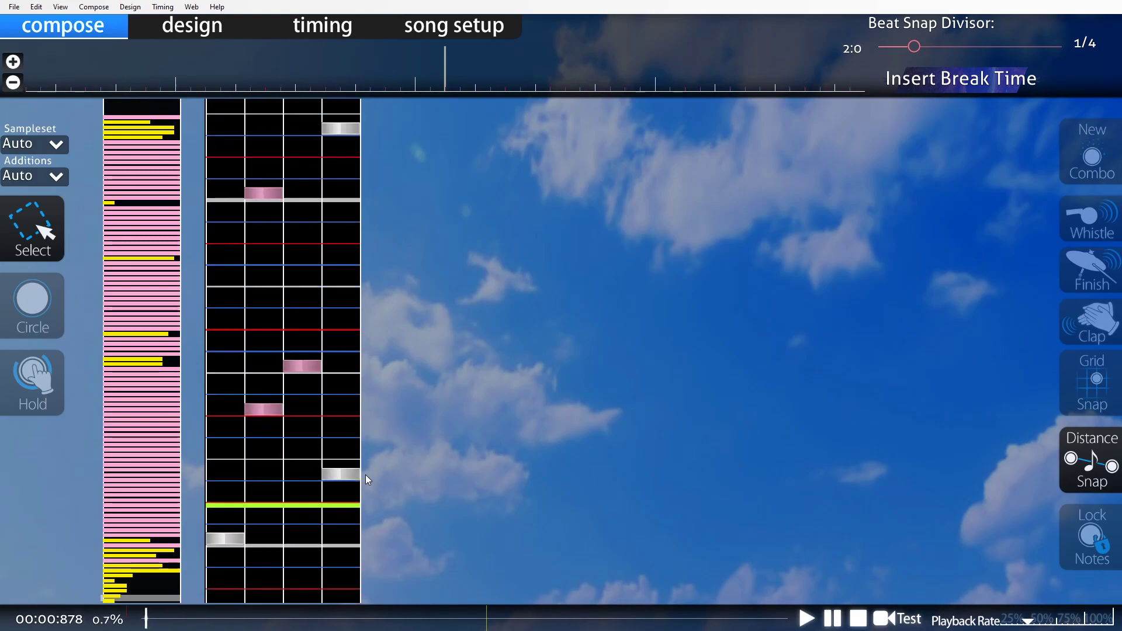
scroll("down", 3)
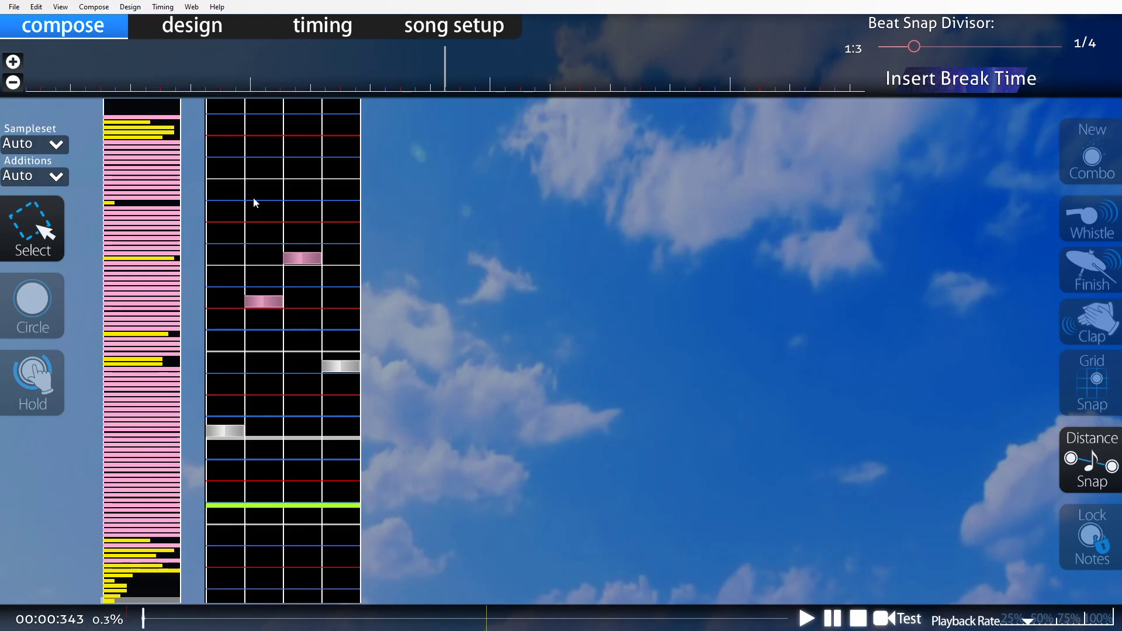
scroll("down", 3)
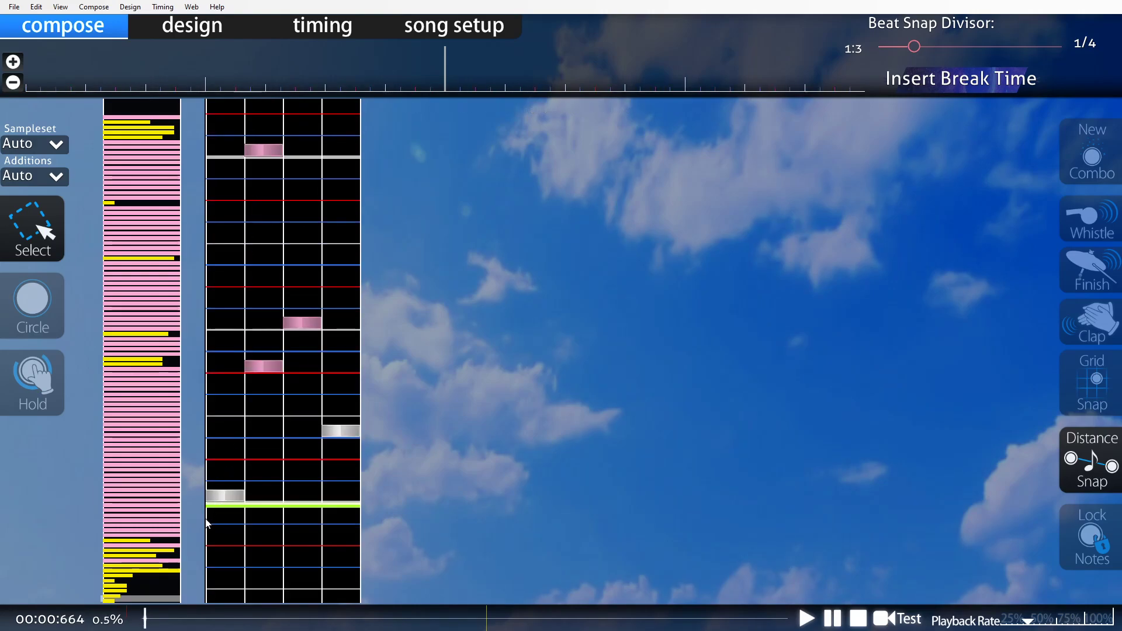
mouse_move(426, 393)
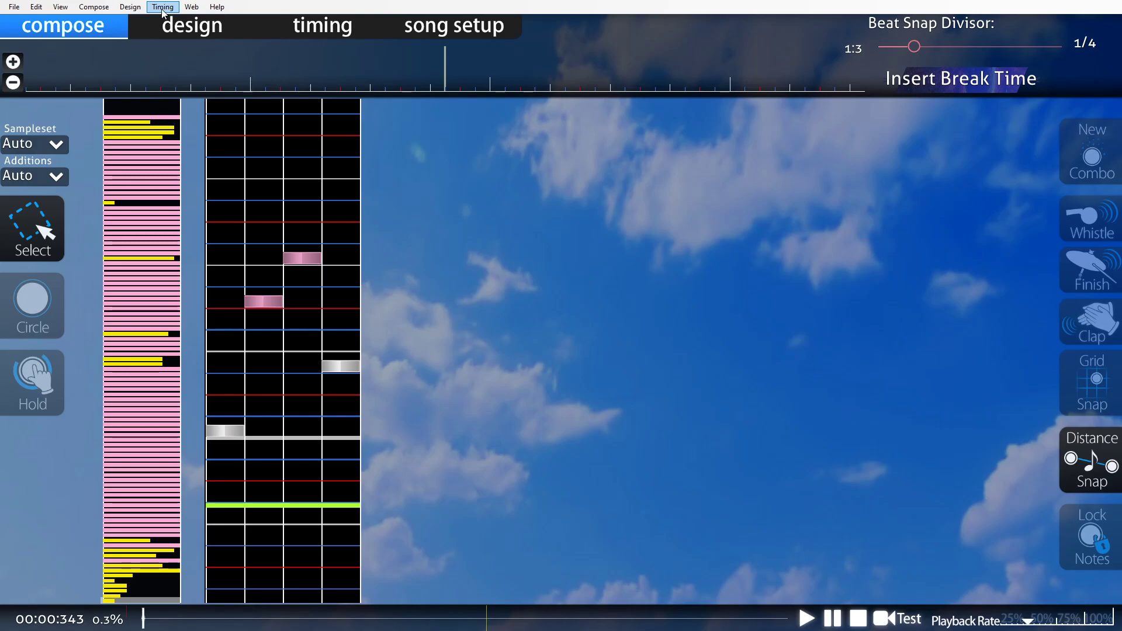
- Apply a -60 ms shift with Timing > Move all notes in time
left_click(163, 7)
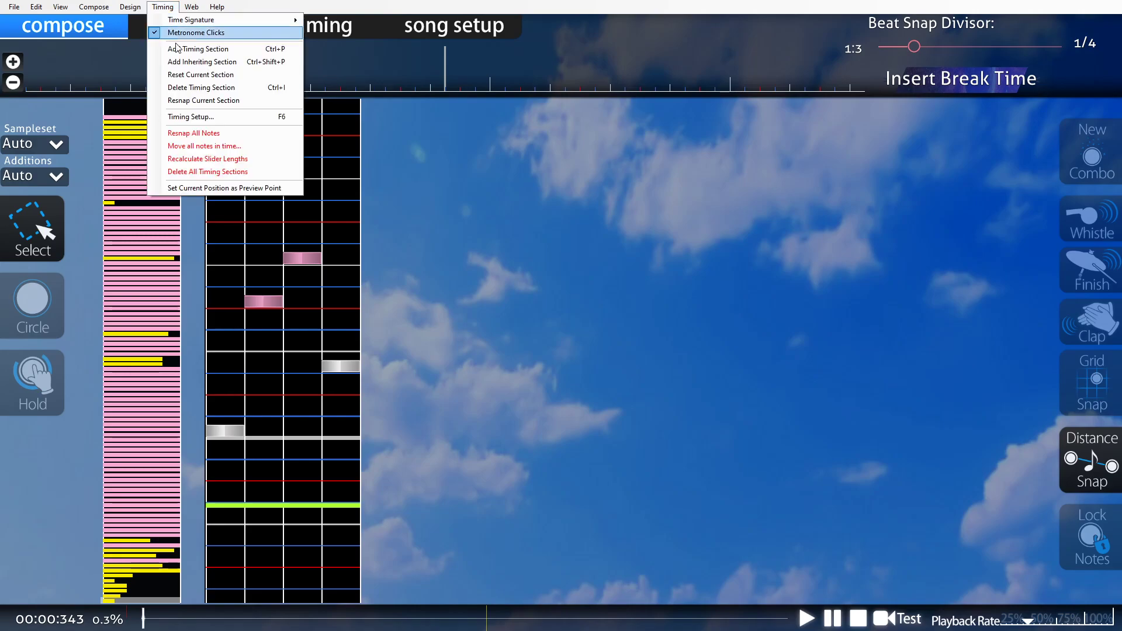
mouse_move(212, 146)
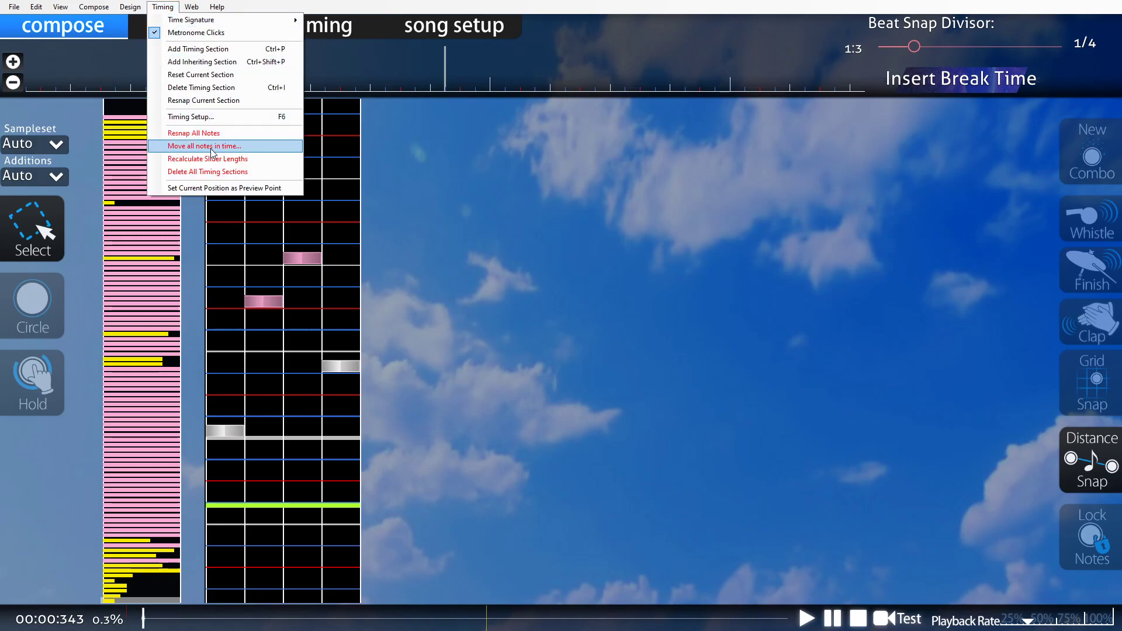
left_click(204, 146)
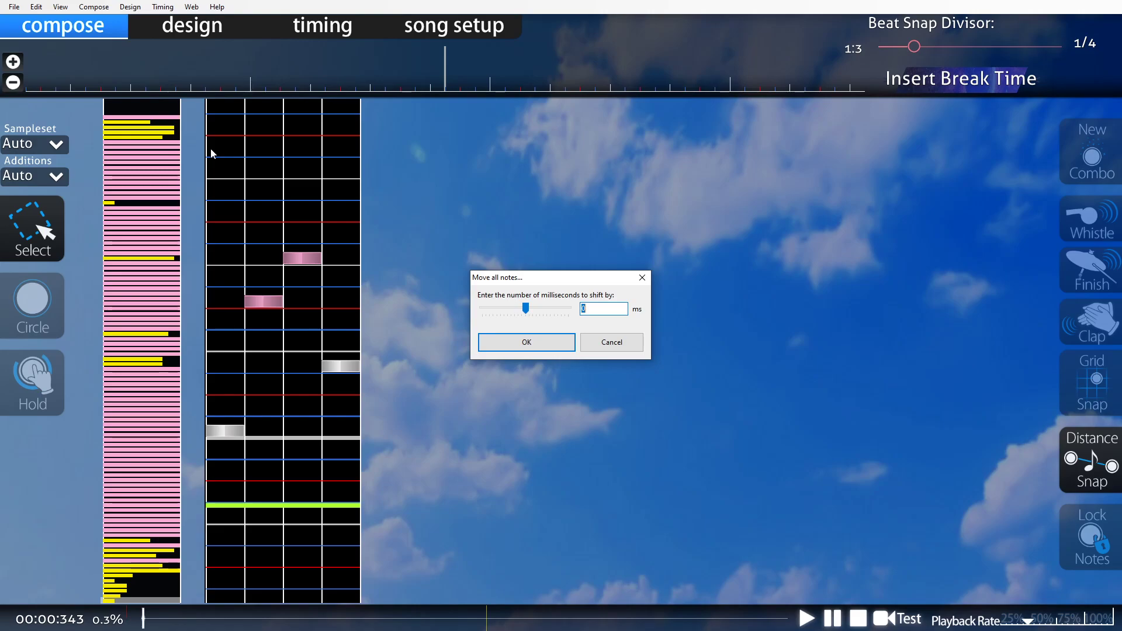
type("-60")
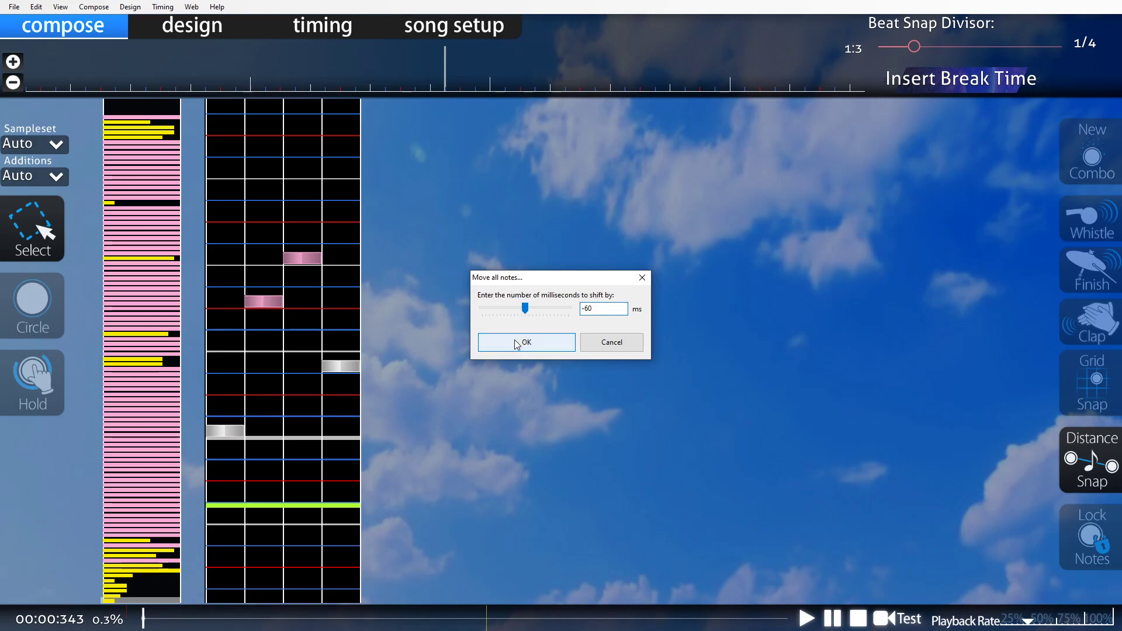
left_click(526, 342)
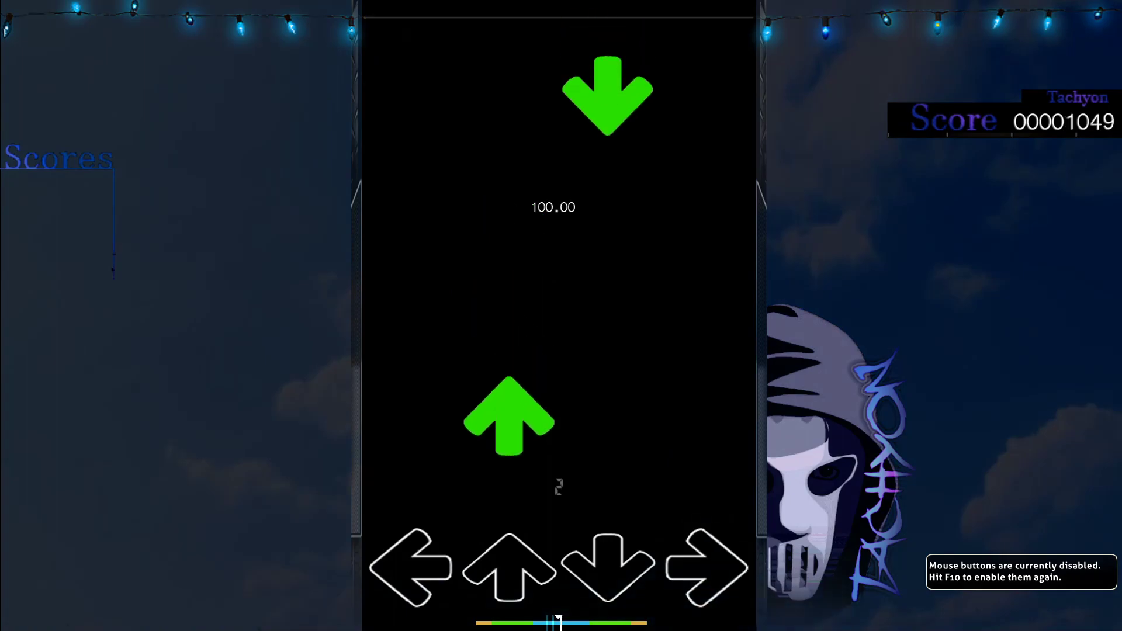
key("down")
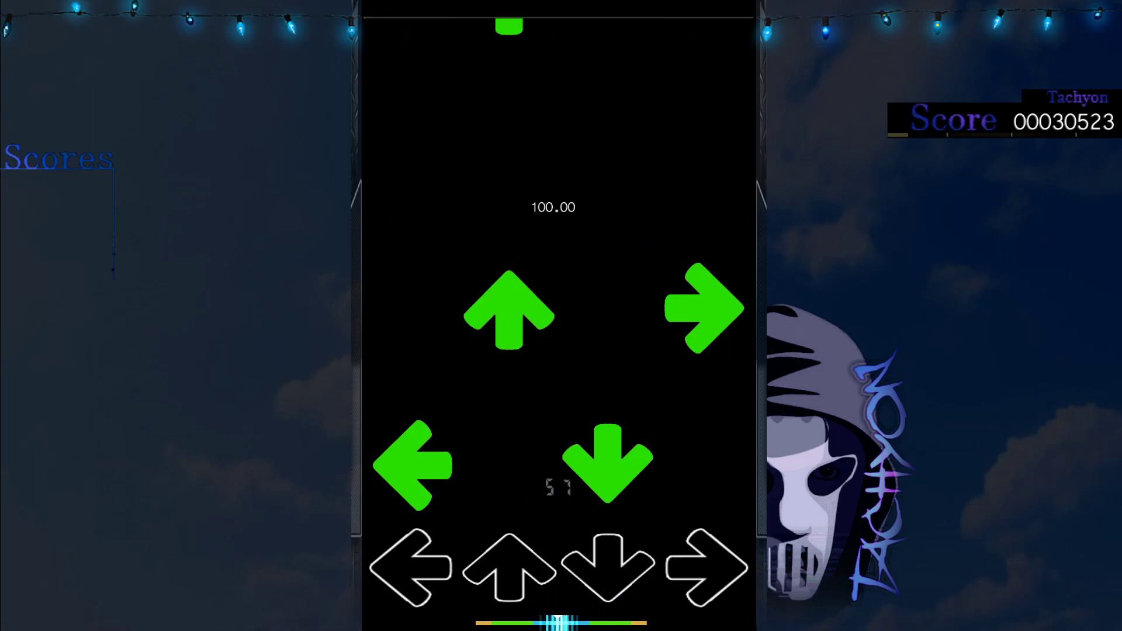
key("escape")
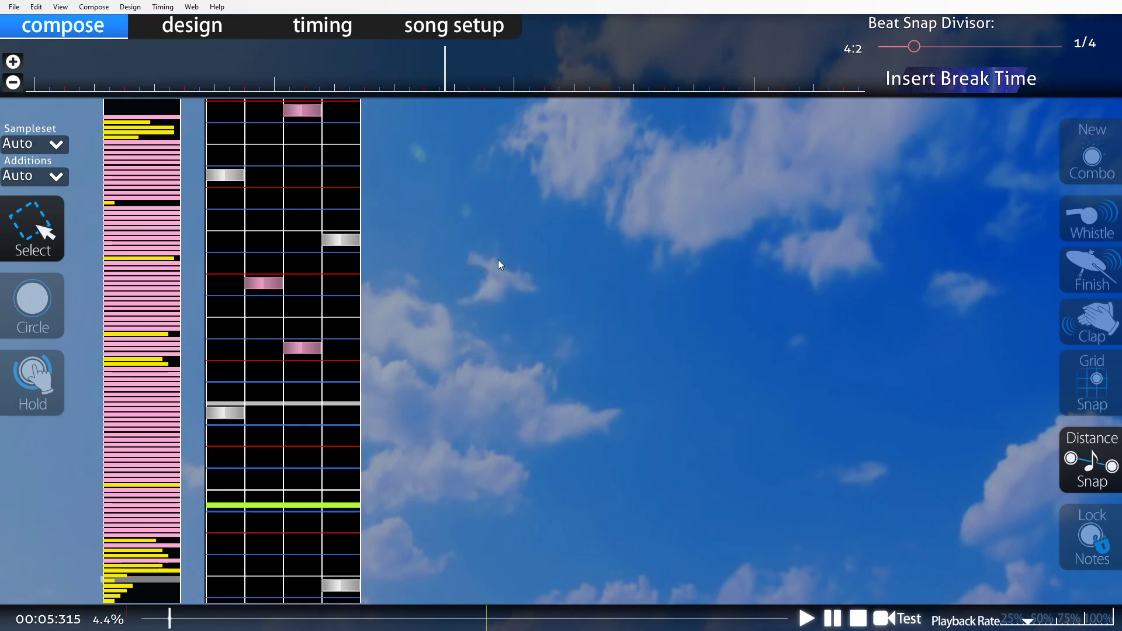
mouse_move(538, 118)
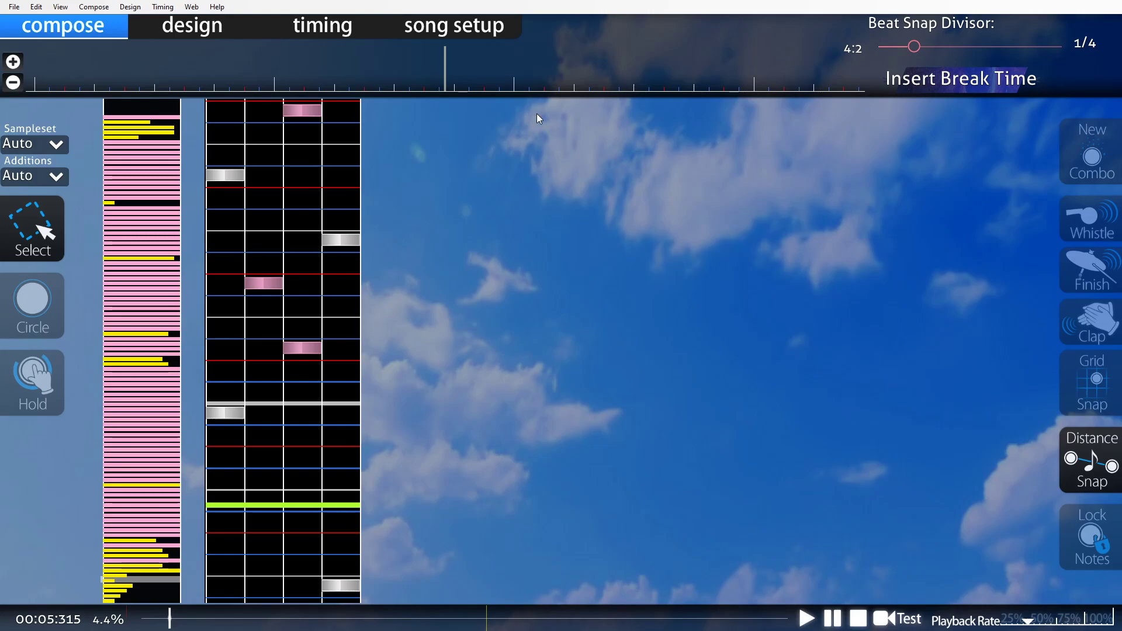
mouse_move(512, 109)
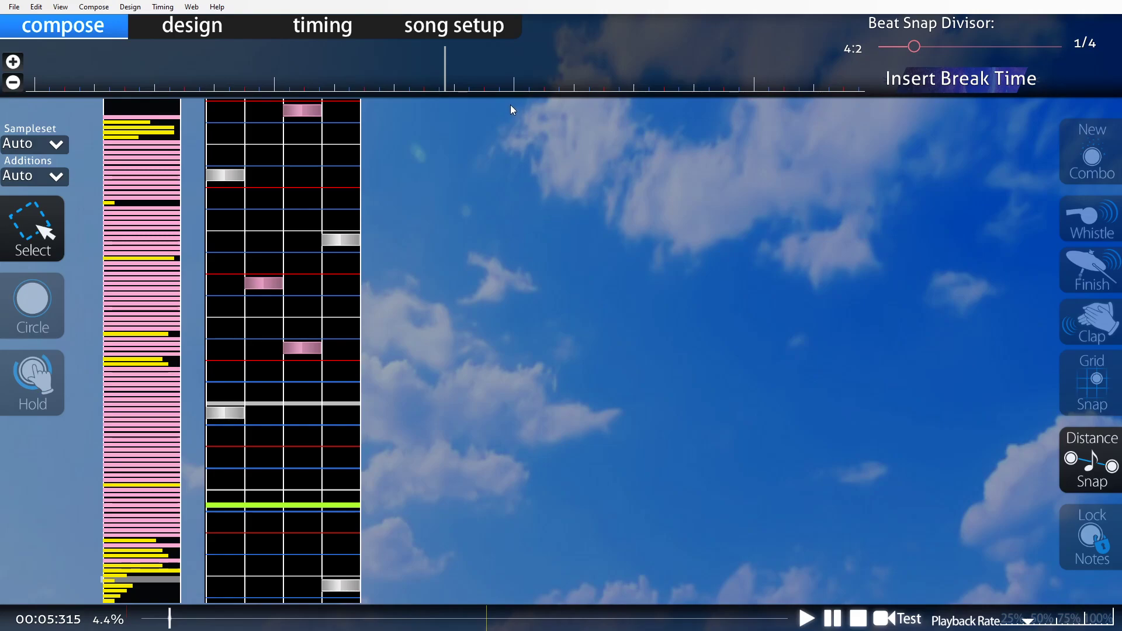
mouse_move(324, 19)
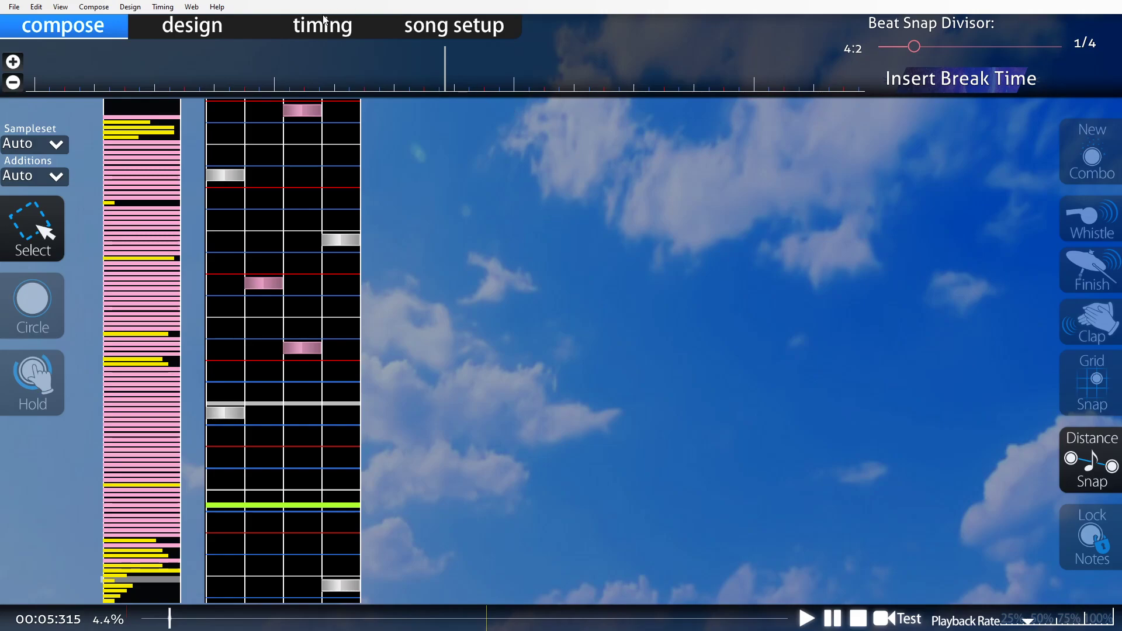
- Open the Timing Setup Panel to review the single 140 BPM timing point
left_click(322, 25)
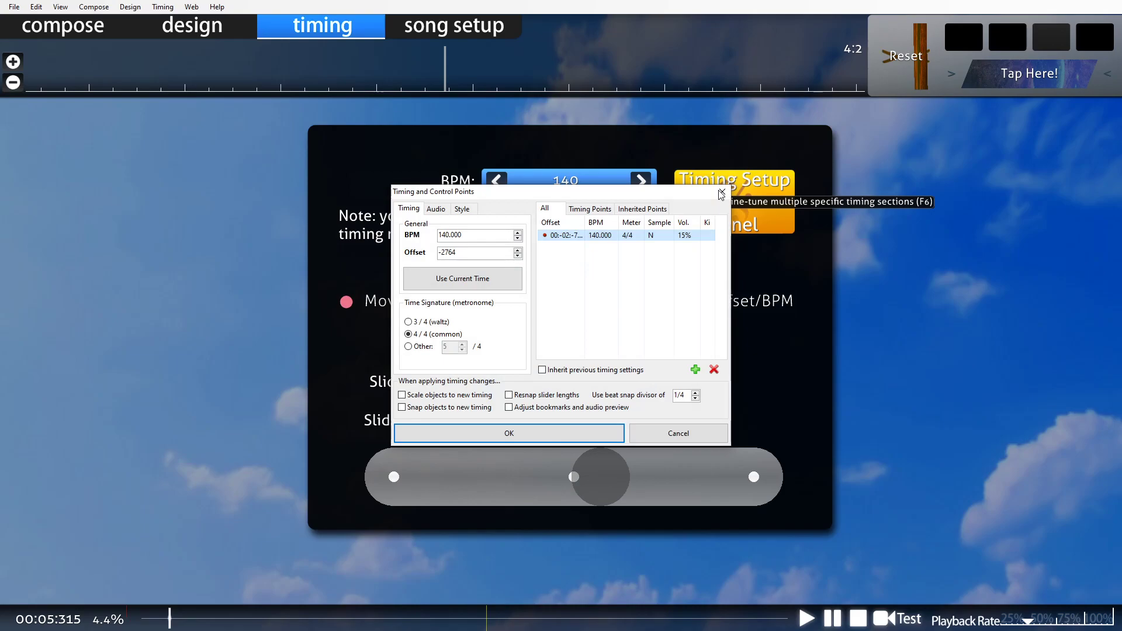
mouse_move(705, 210)
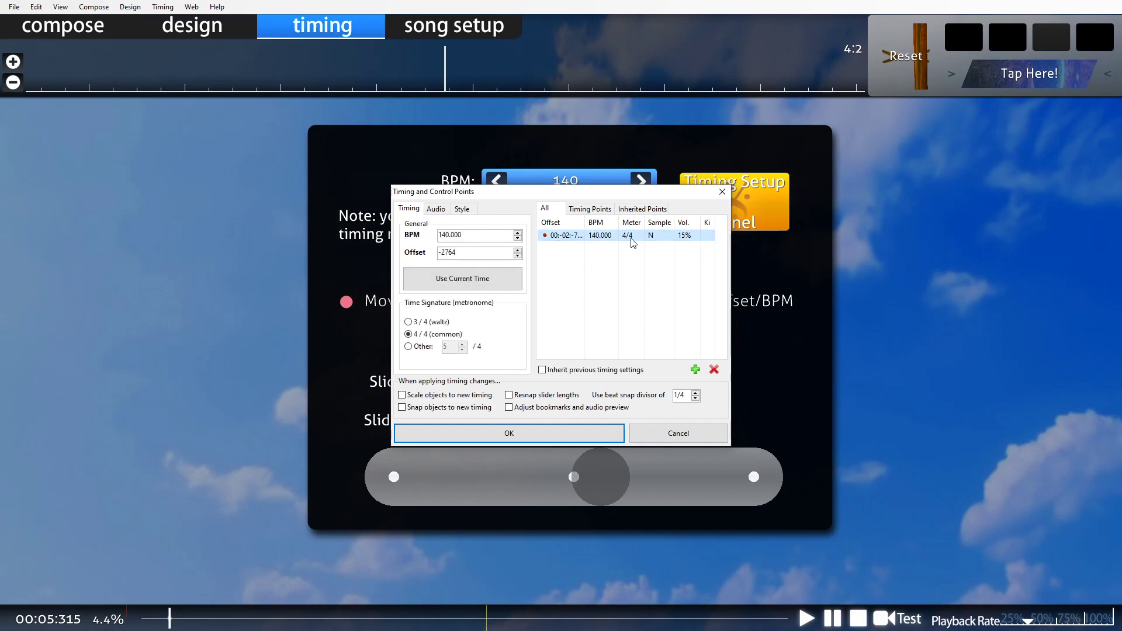
left_click(508, 433)
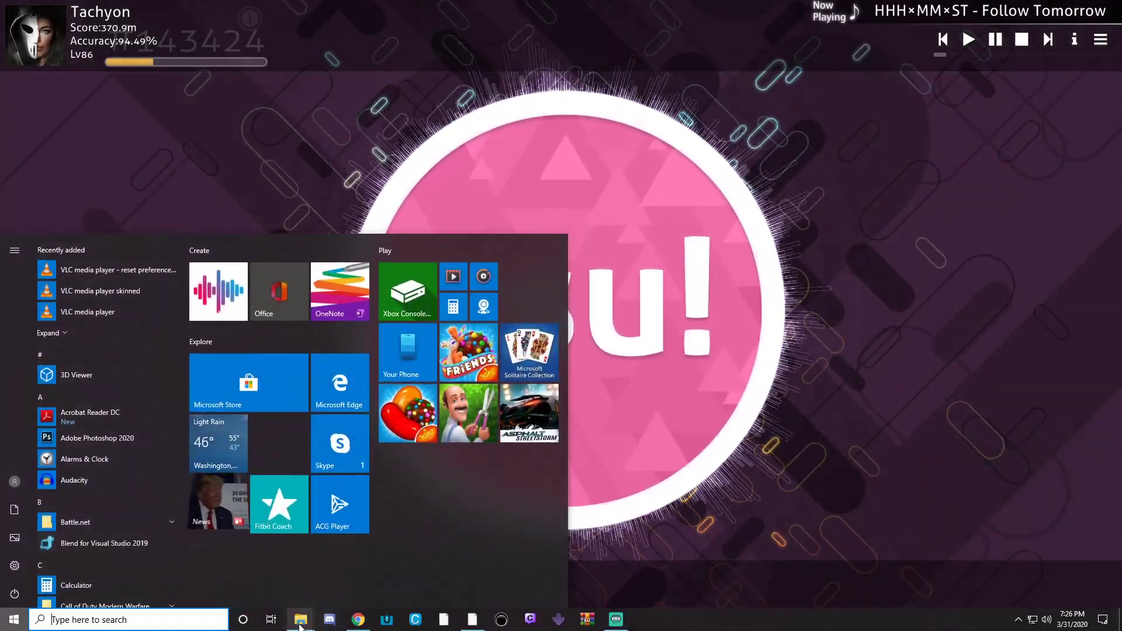
mouse_move(300, 619)
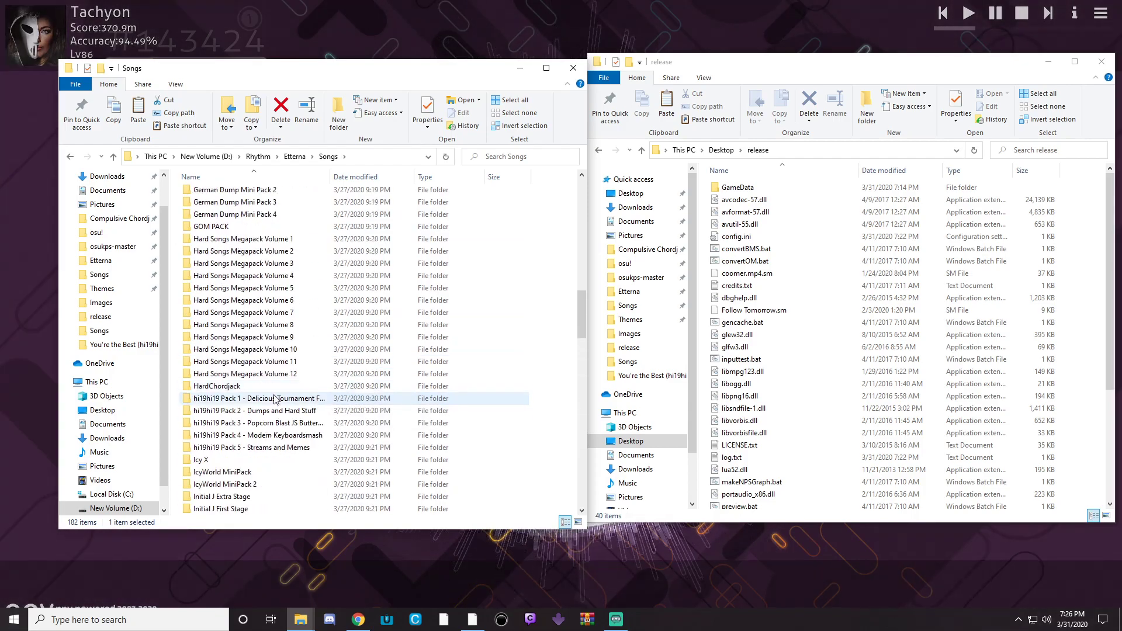
- Open hi19hi19 Pack 1 > r1.2 Prelude Op.53 No.11 and select the converted Prelude .osu file
double_click(256, 410)
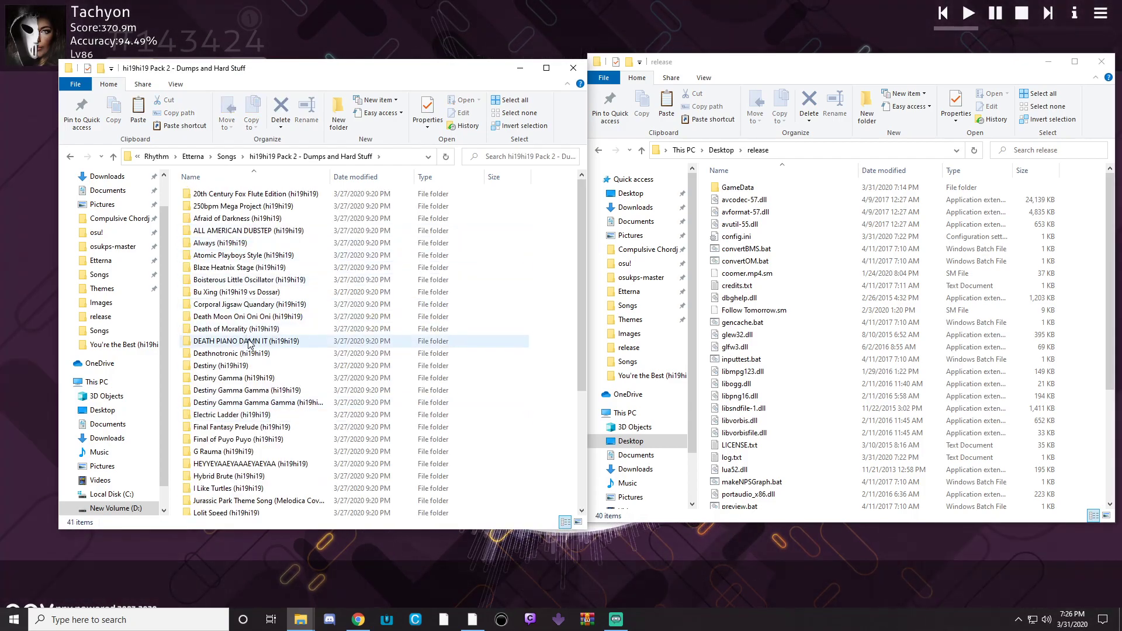
left_click(247, 231)
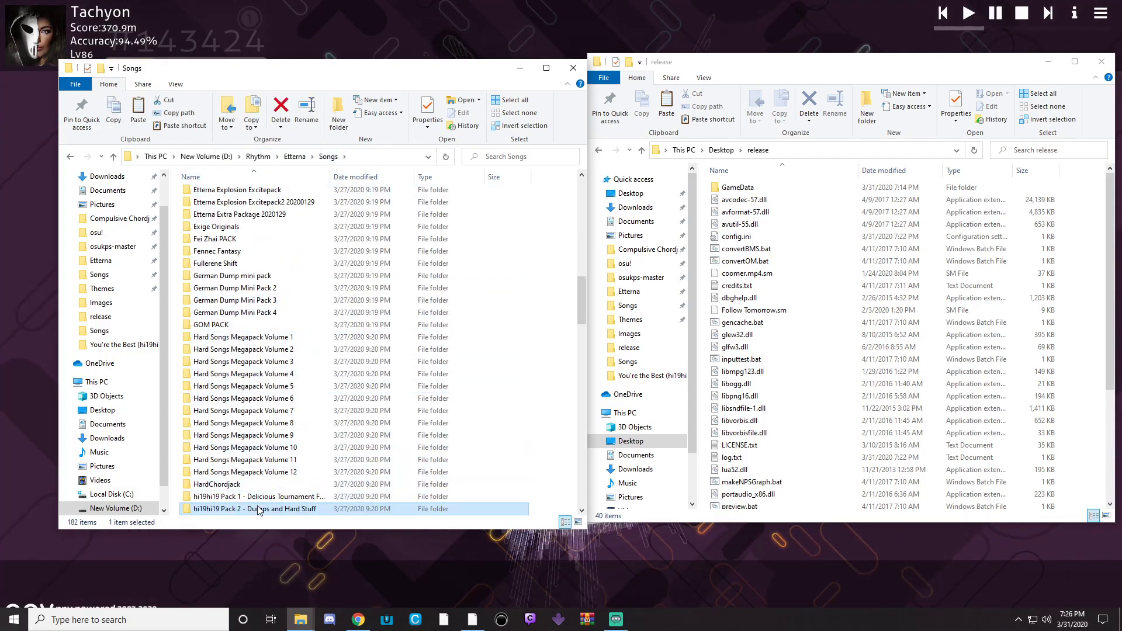
double_click(255, 510)
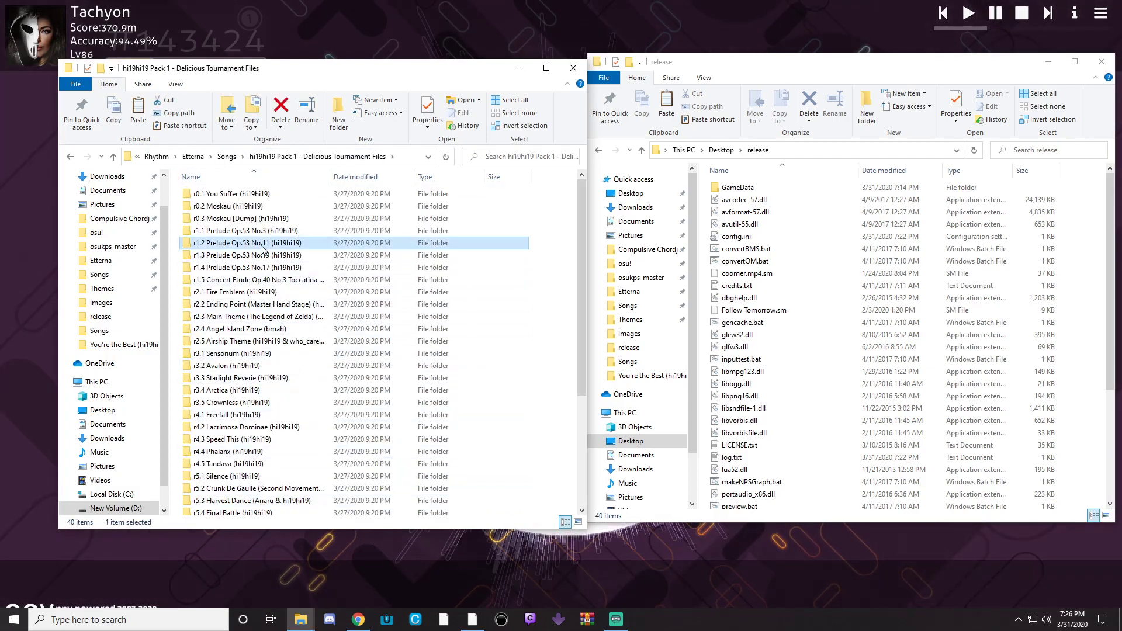
double_click(243, 242)
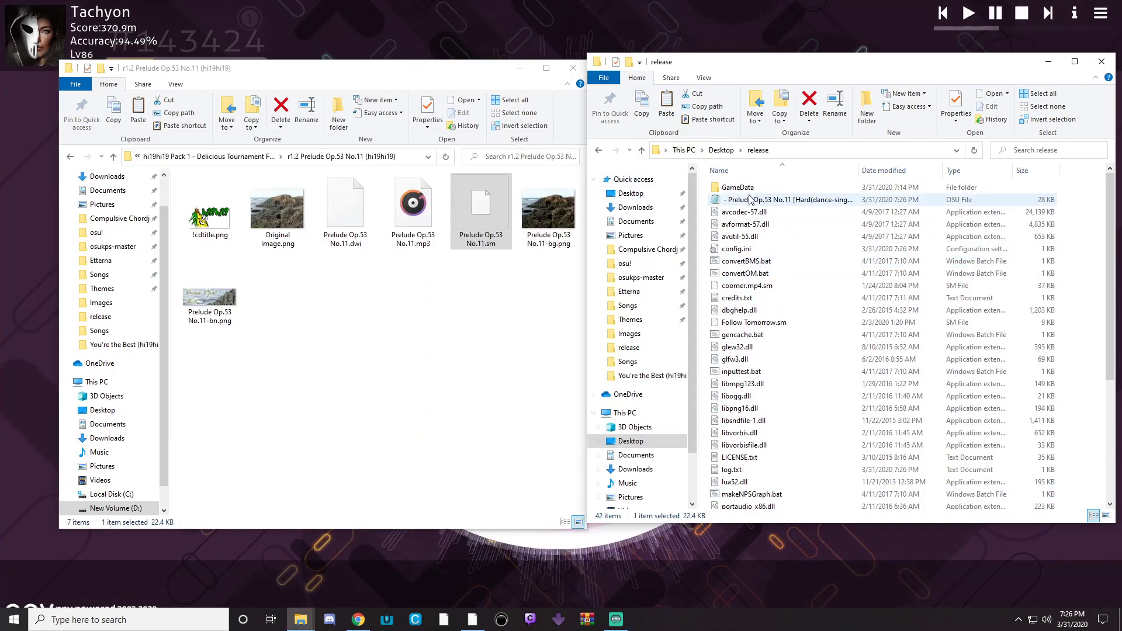
left_click(627, 306)
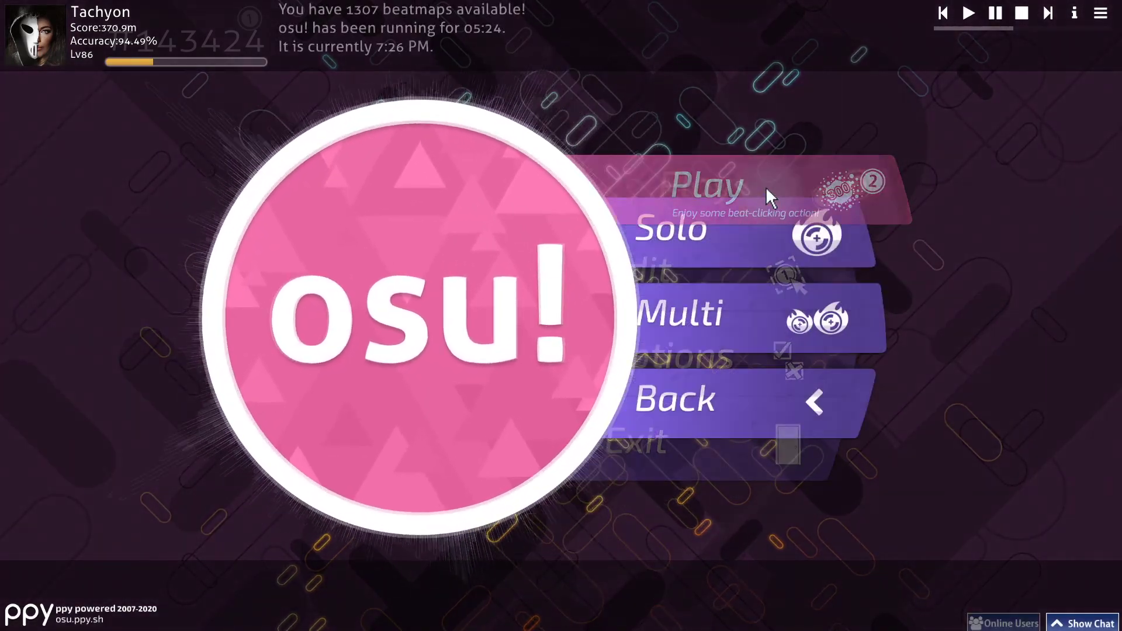
- Open the Prelude Op.53 No.11 map in the editor and its Timing Setup Panel
left_click(669, 229)
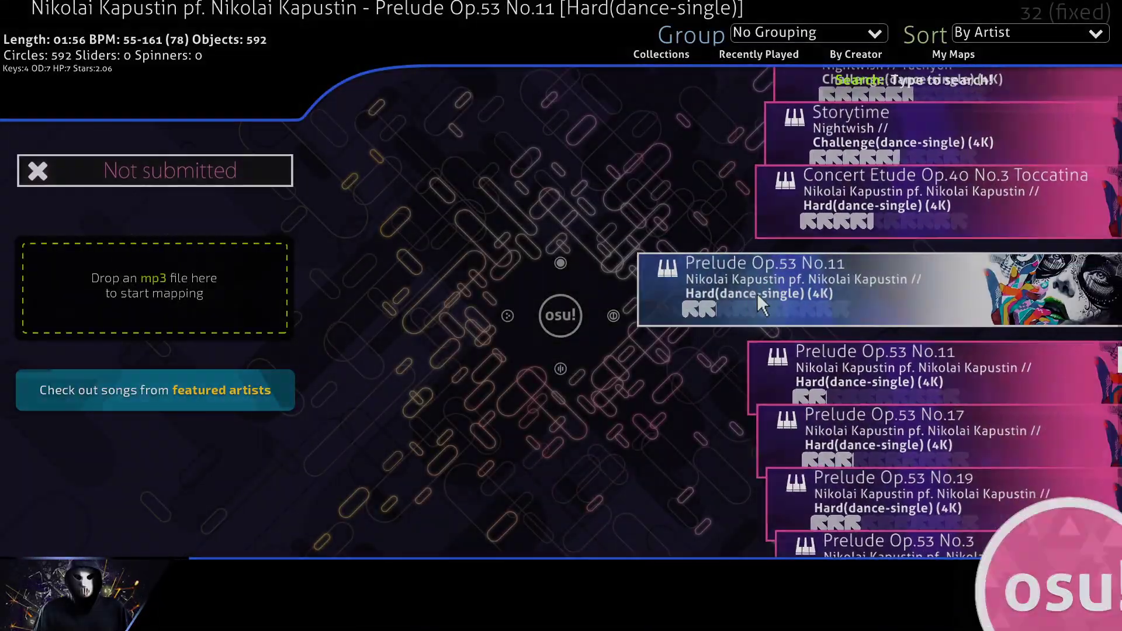
double_click(787, 290)
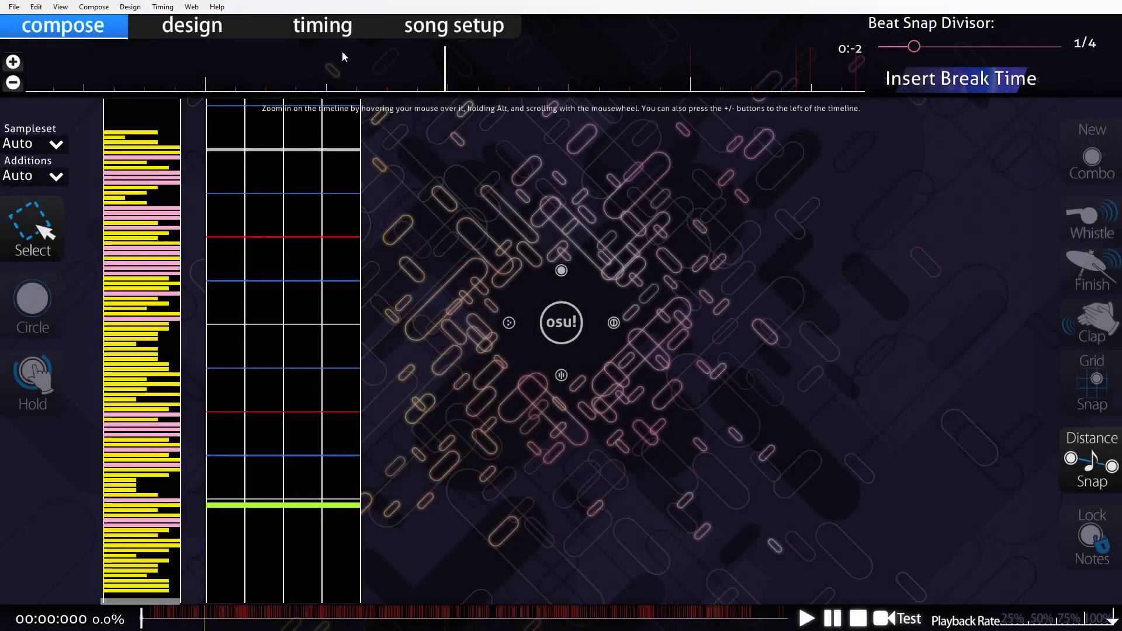
left_click(322, 25)
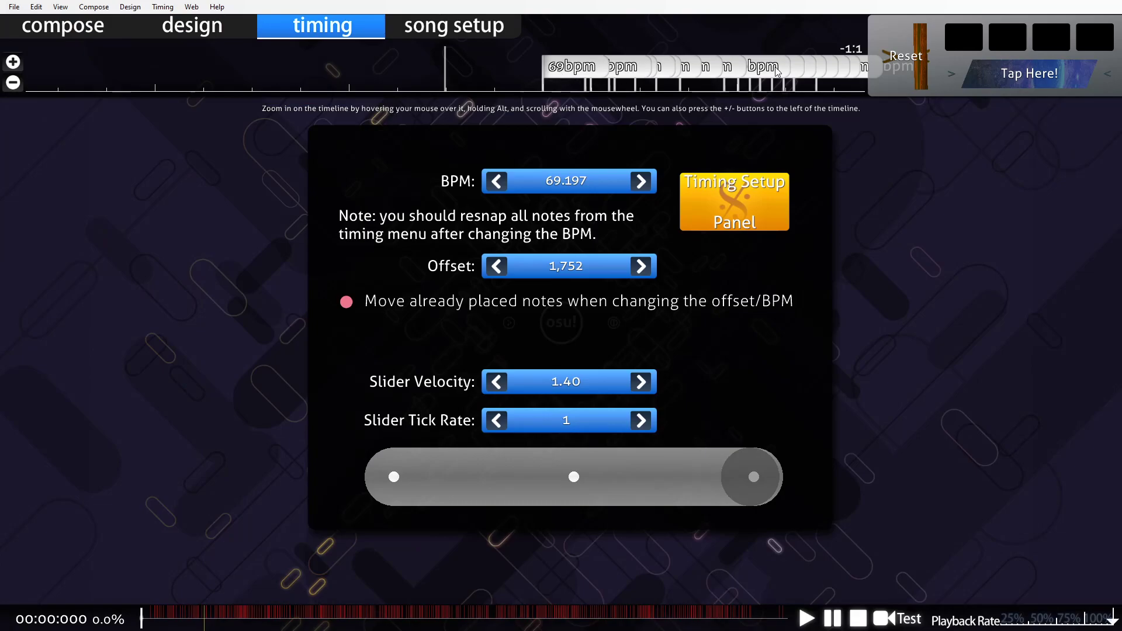
left_click(733, 201)
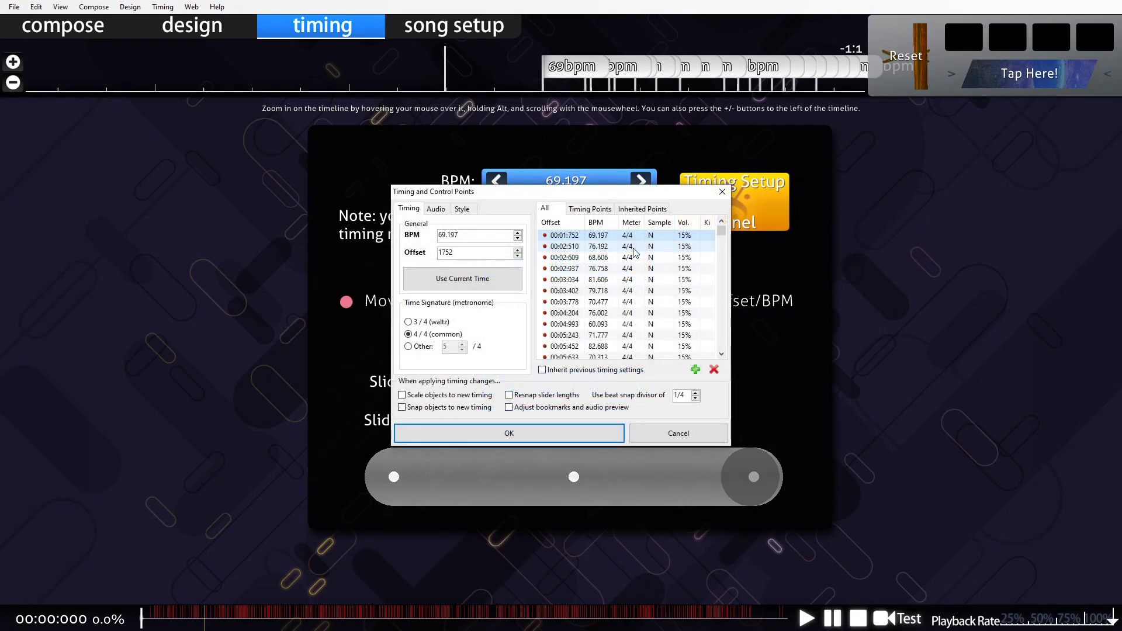
- Delete the extra timing points, keeping one 69.197 BPM point at 1,752 ms
scroll("down", 3)
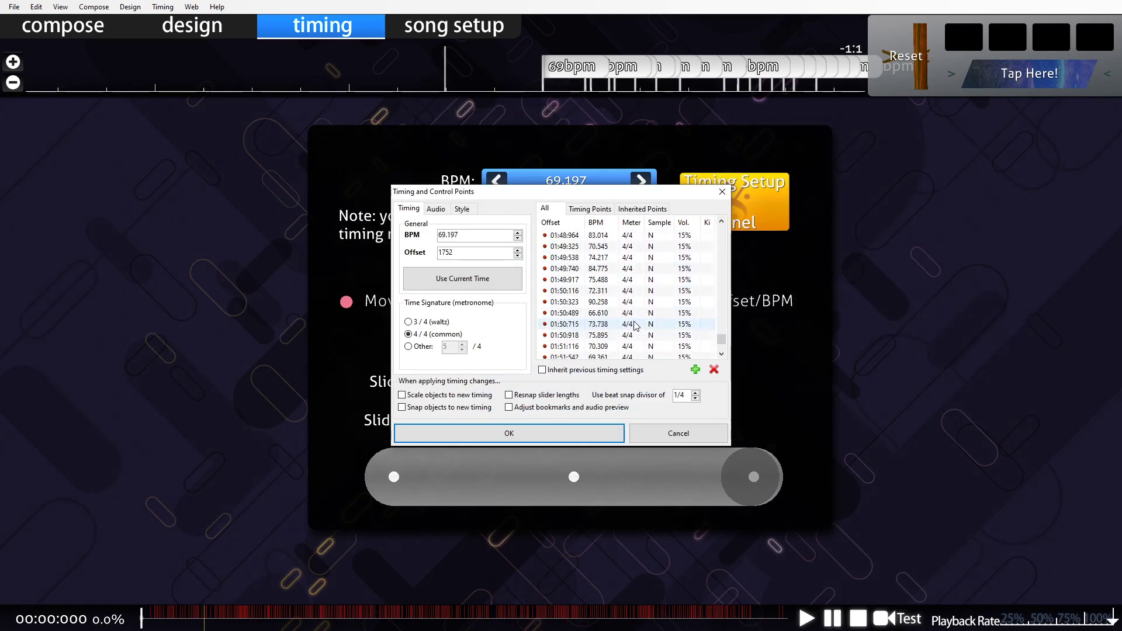
scroll("down", 3)
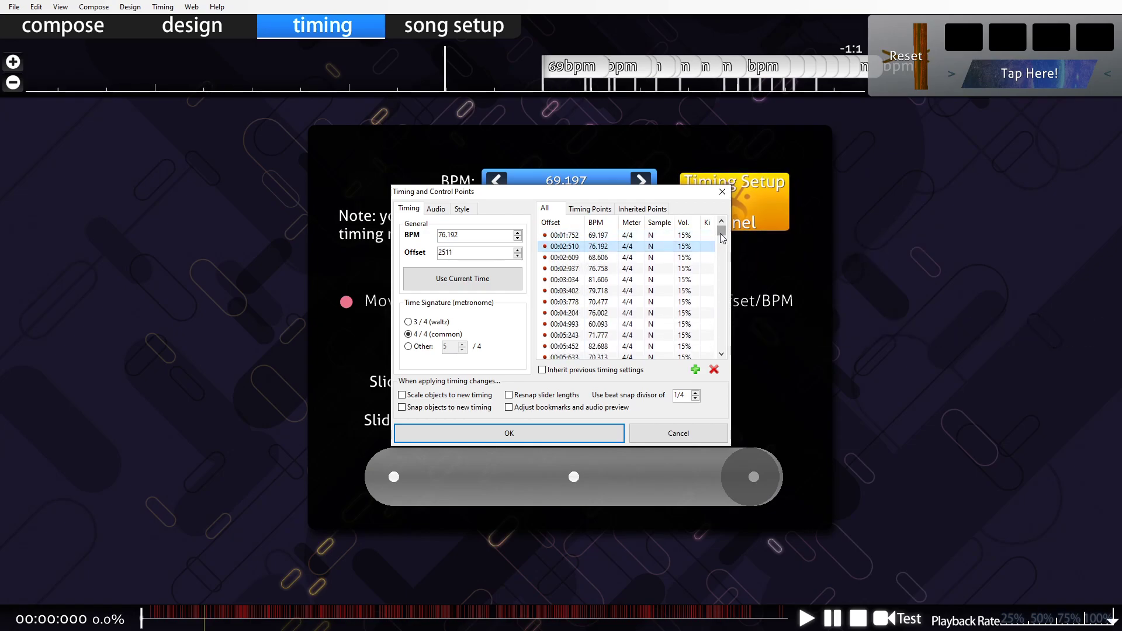
scroll("down", 3)
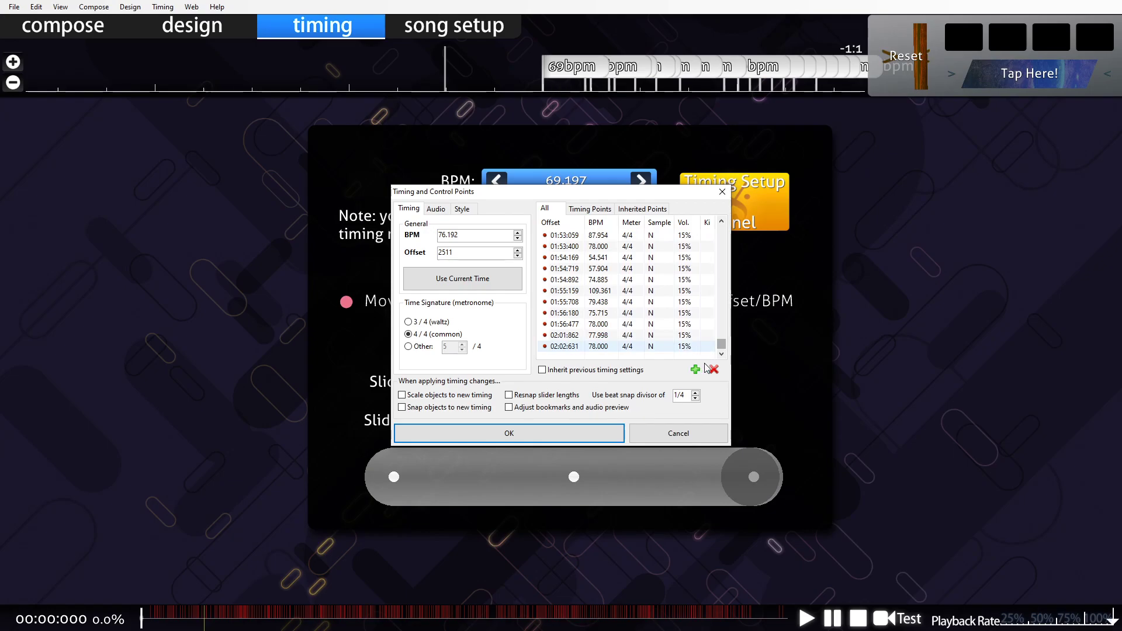
left_click(713, 370)
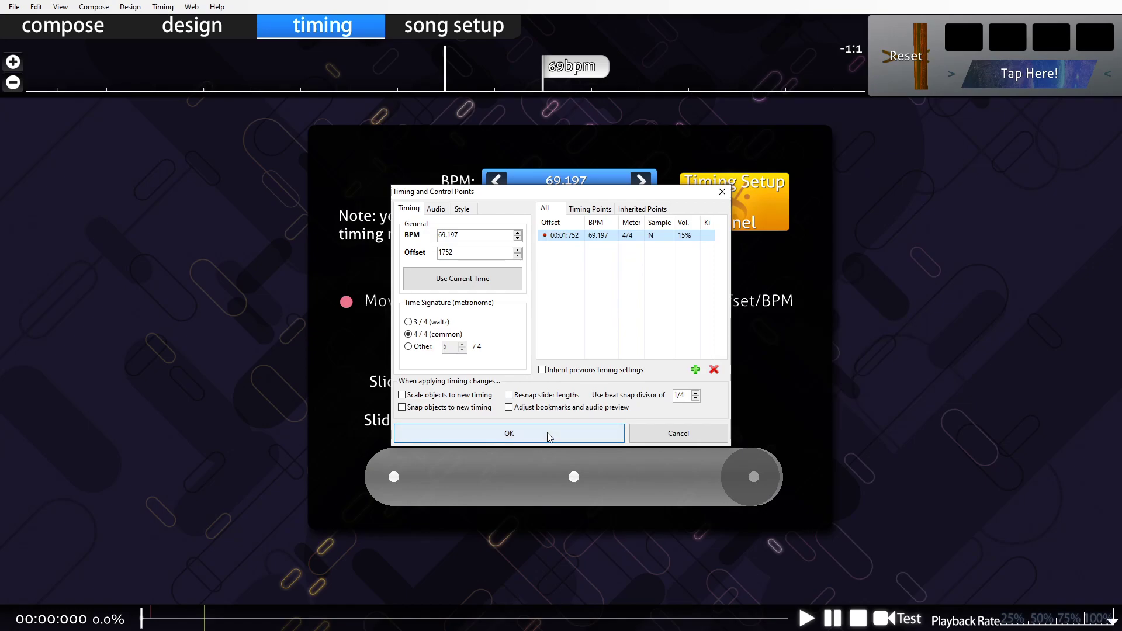
left_click(509, 433)
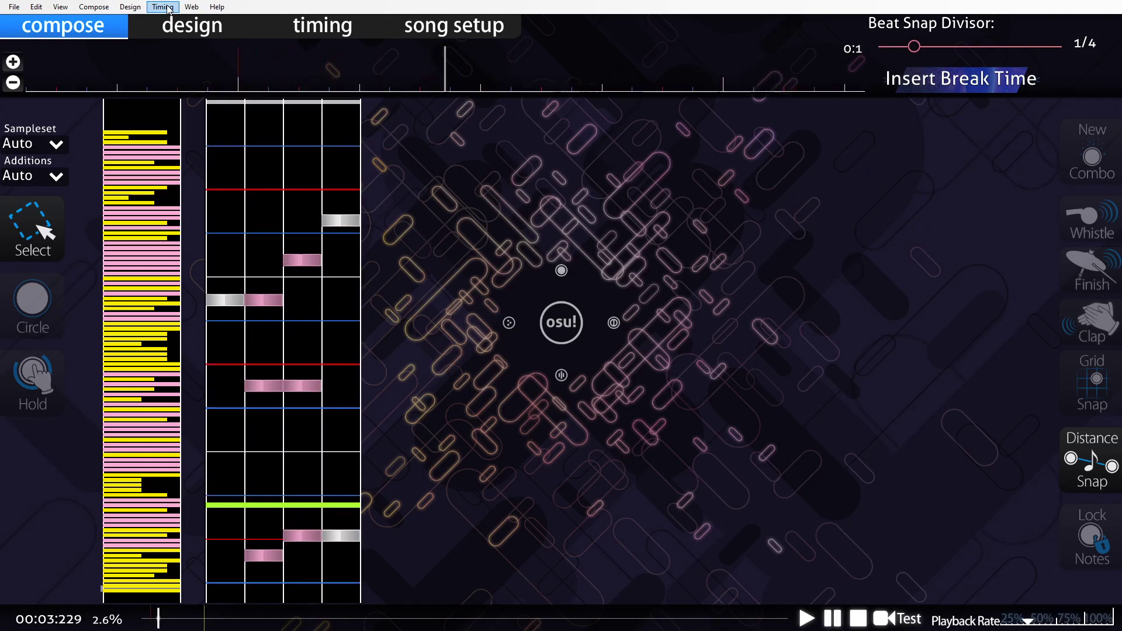
- Open the Timing menu and scroll the timeline to review the Prelude notes
left_click(162, 6)
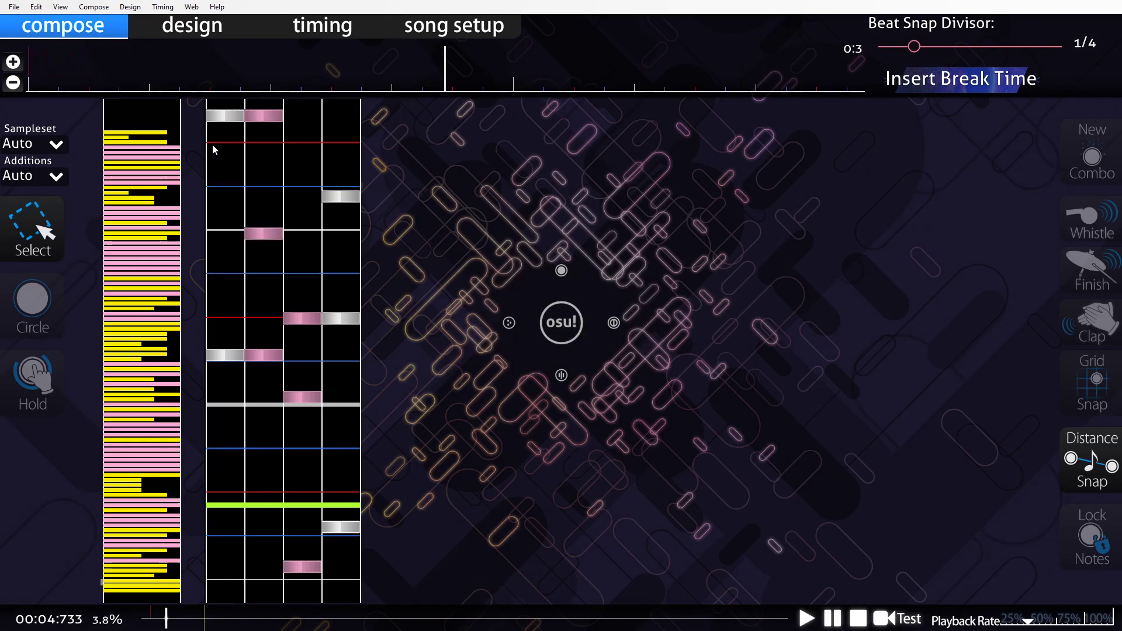
scroll("down", 3)
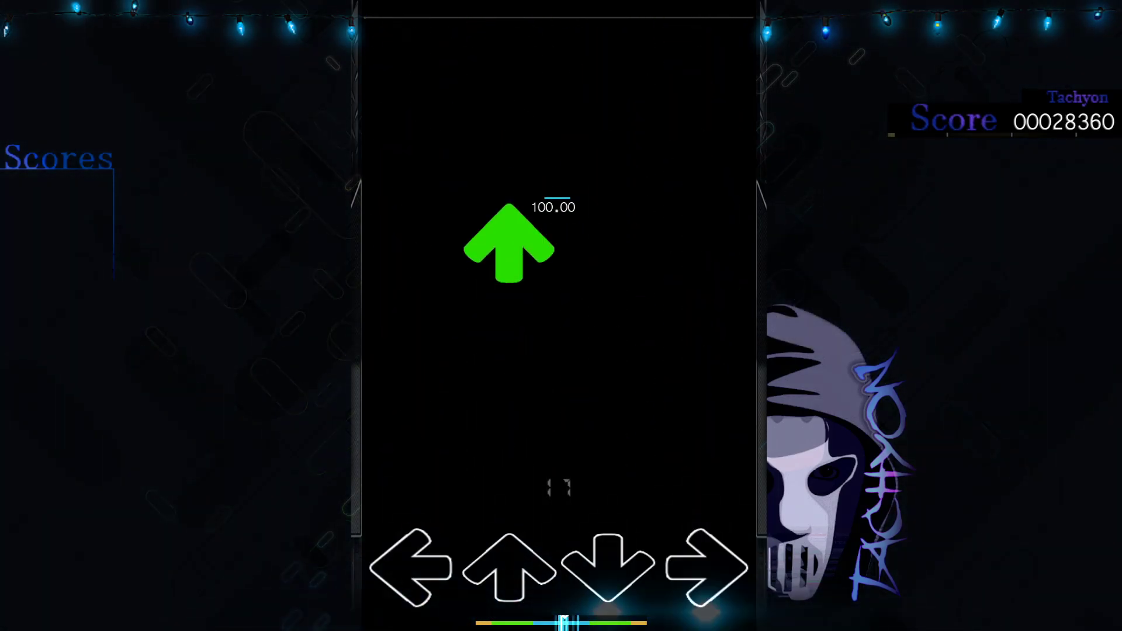
- Test-play the Prelude four-key chart, hitting the up, right and left arrow notes in time
key("up")
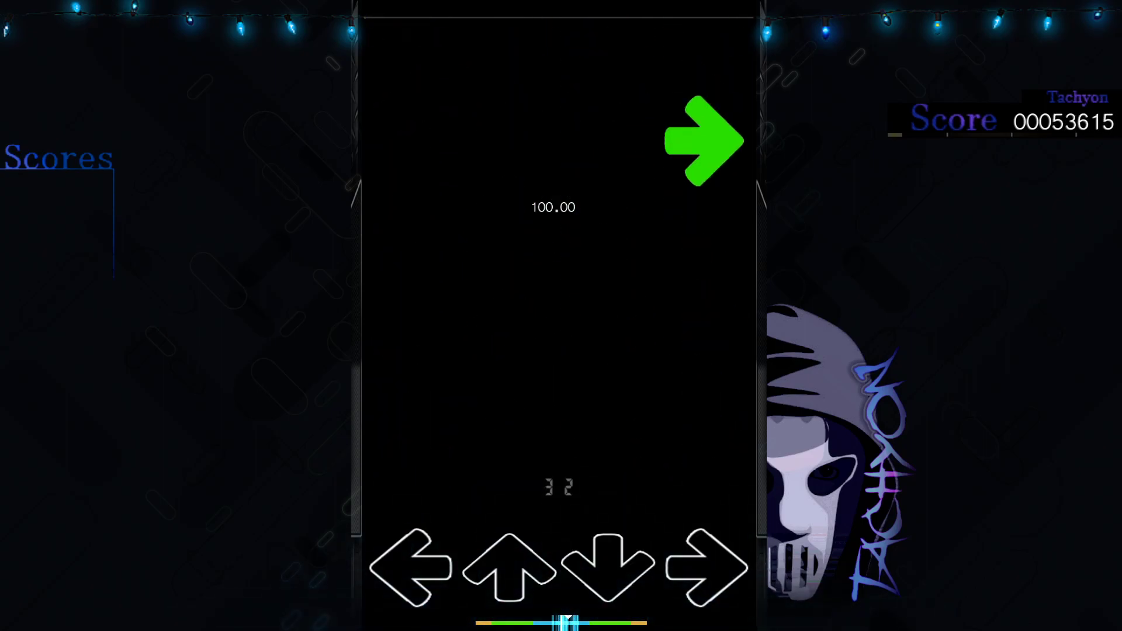
key("right")
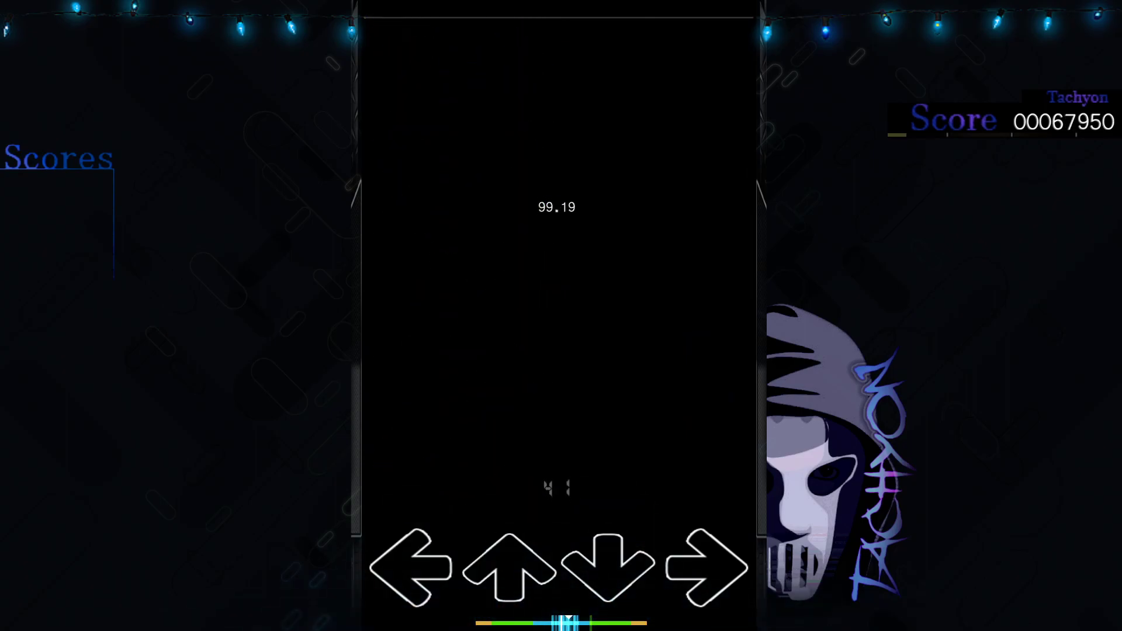
key("up")
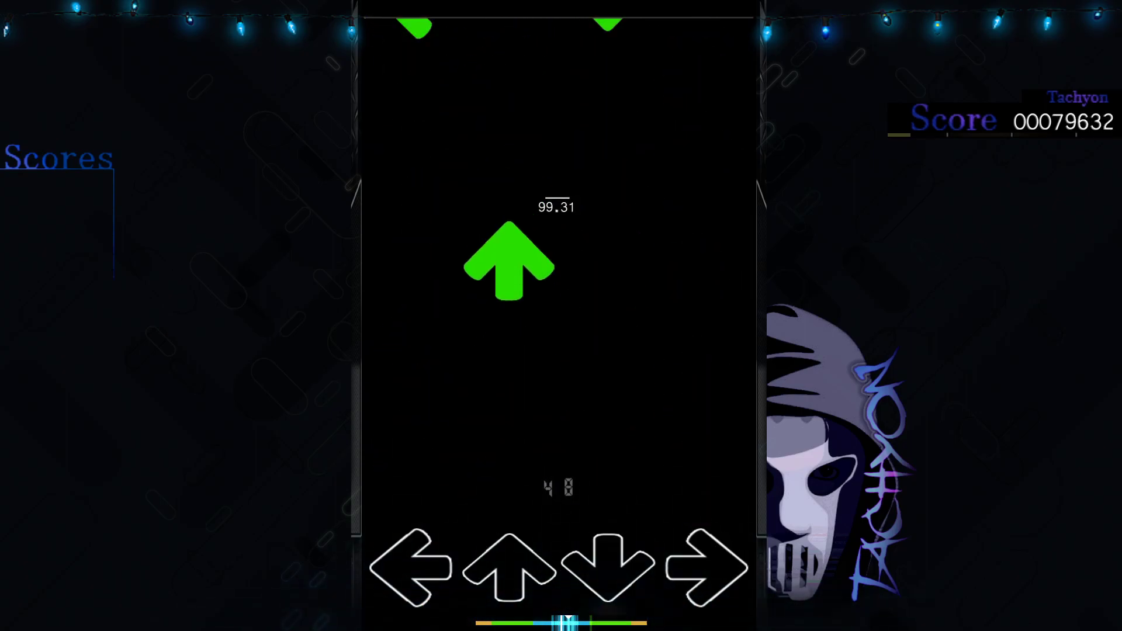
key("left")
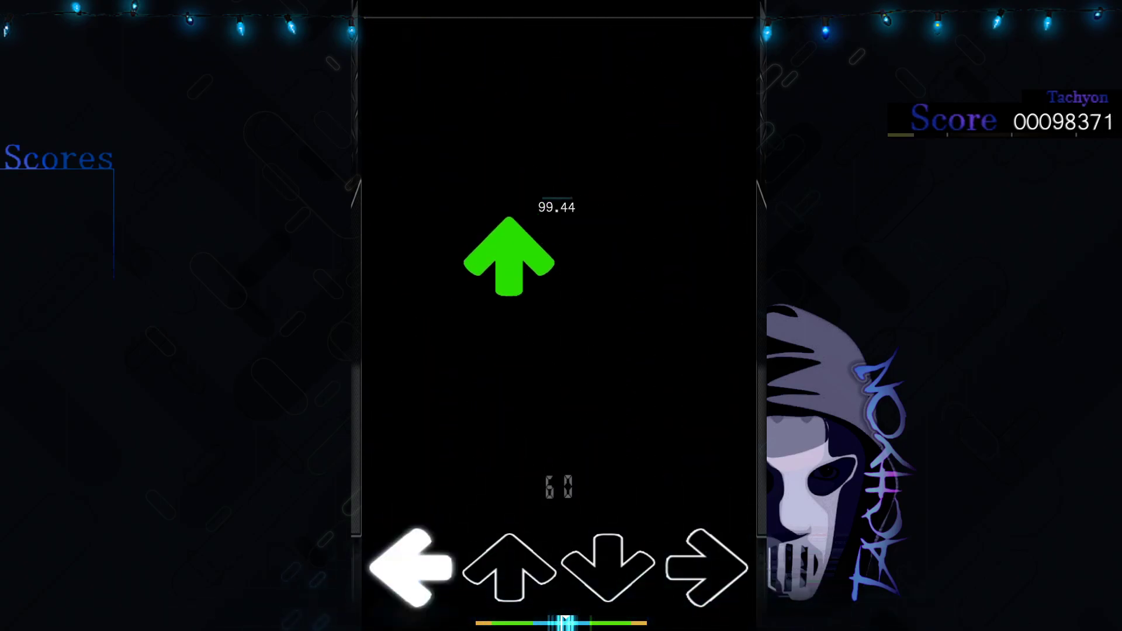
key("up")
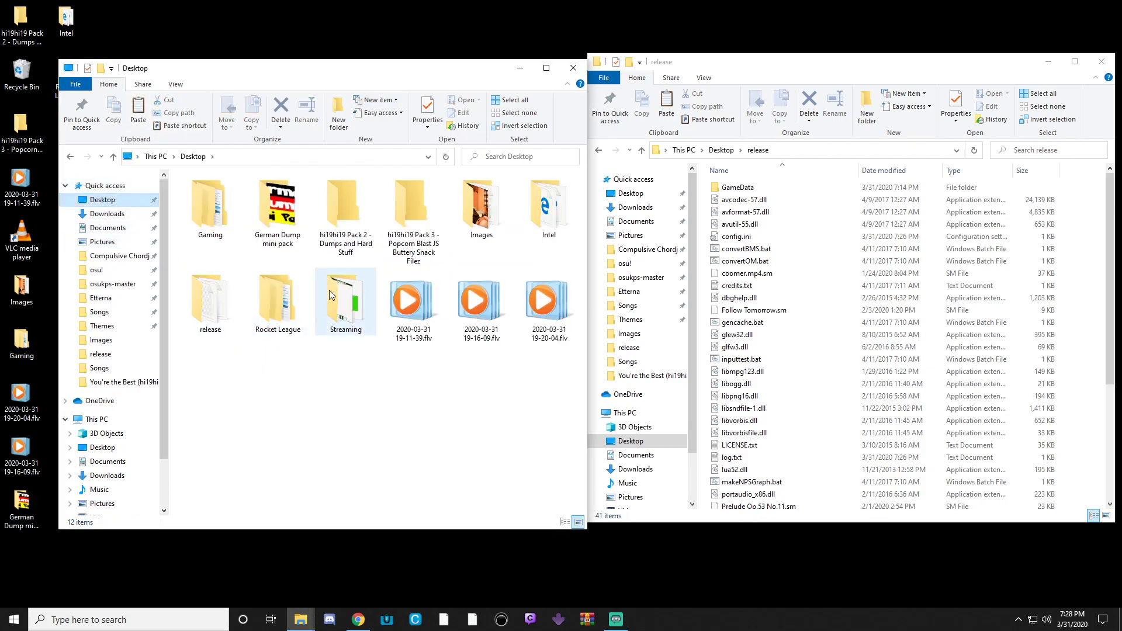
- Open the German Dump mini pack, search '.sm' and right-click the Owl City chart result
left_click(277, 204)
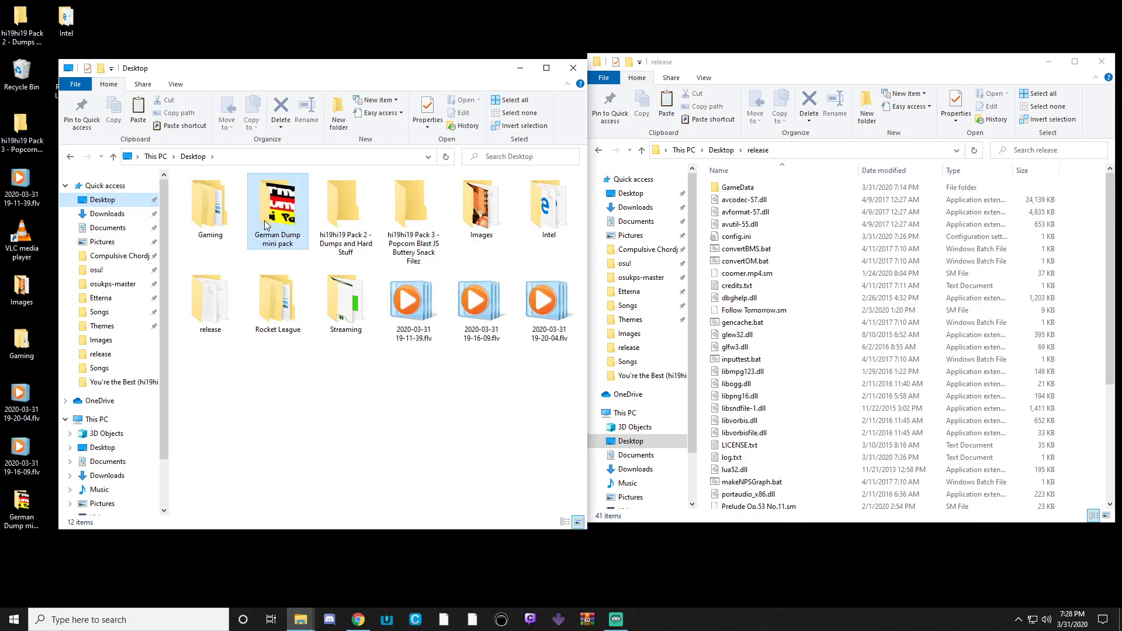
double_click(278, 200)
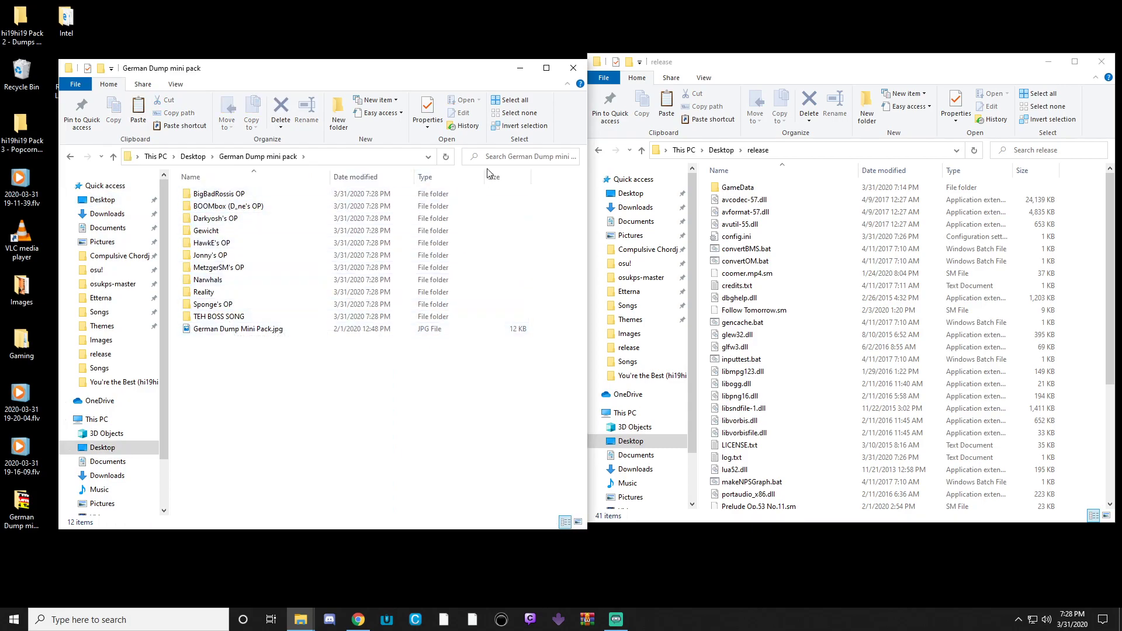
type(".sm")
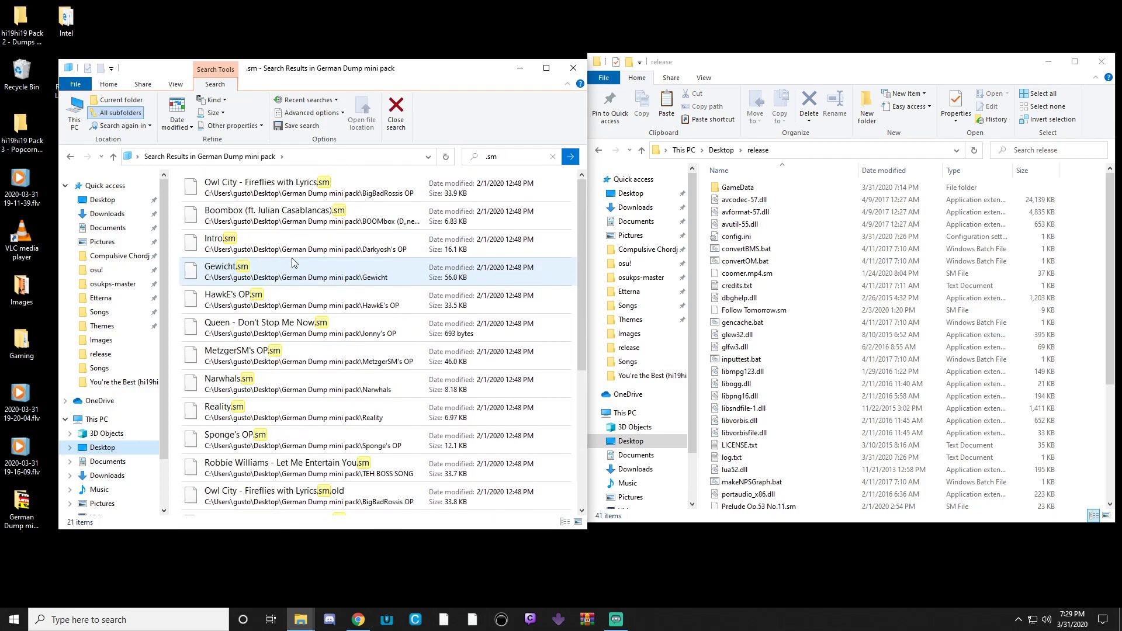
left_click(287, 214)
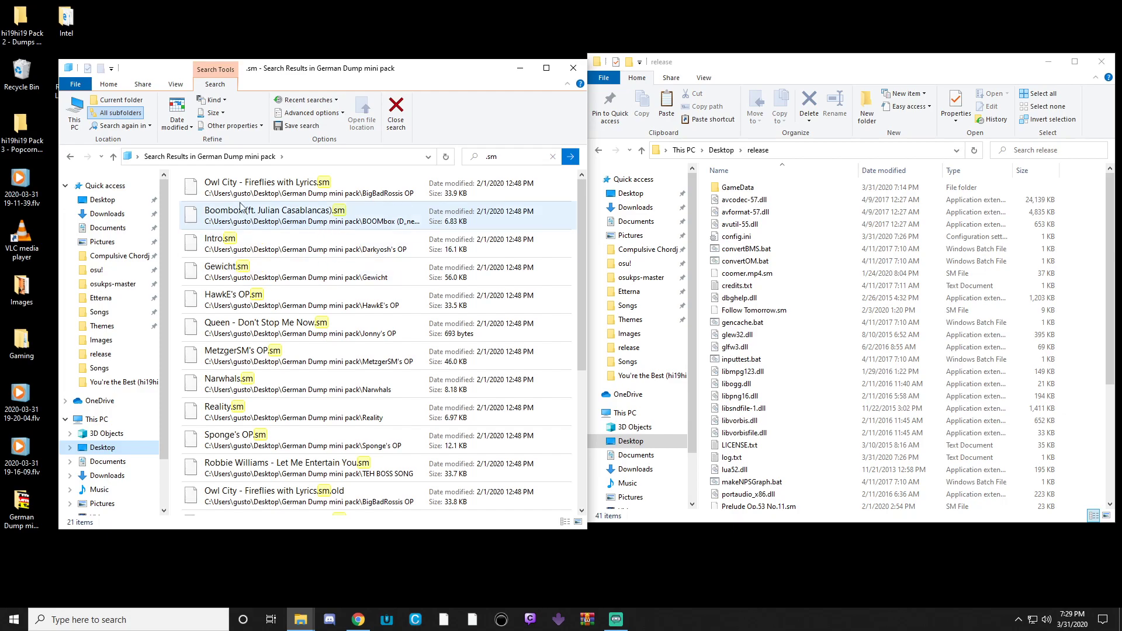
right_click(269, 182)
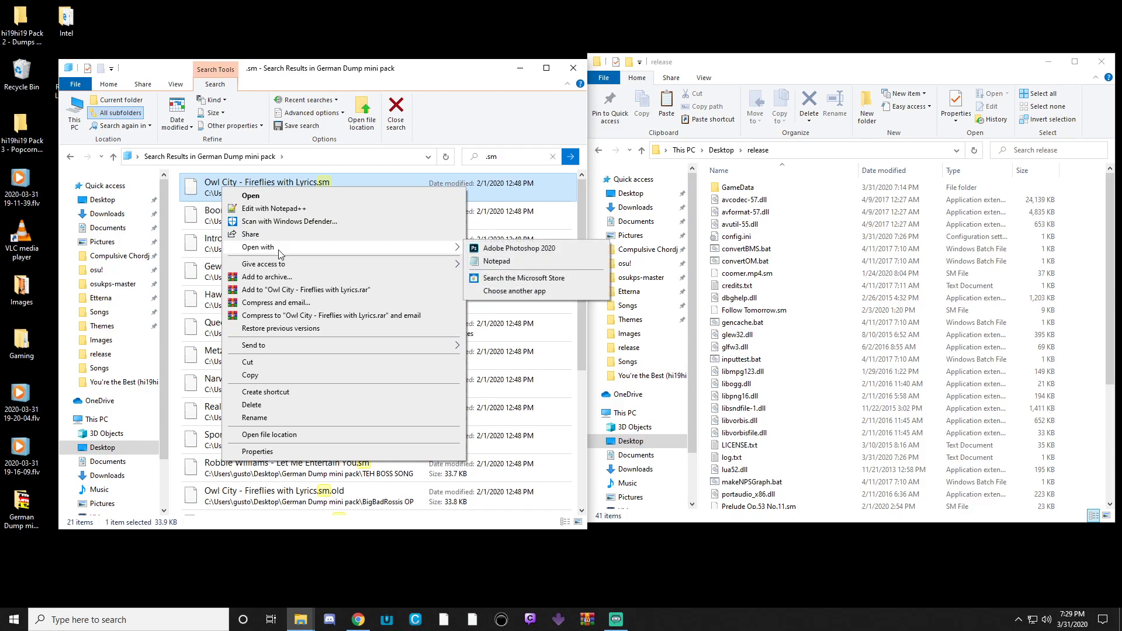
- Keep convertOM.bat as the app for opening .sm chart files
left_click(514, 290)
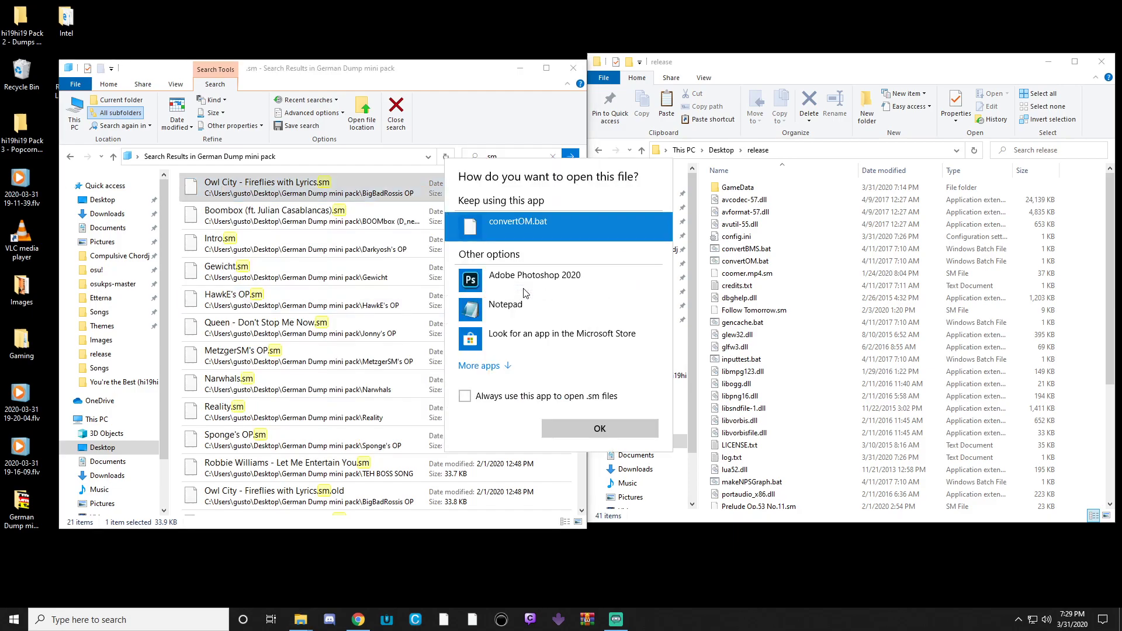
mouse_move(760, 261)
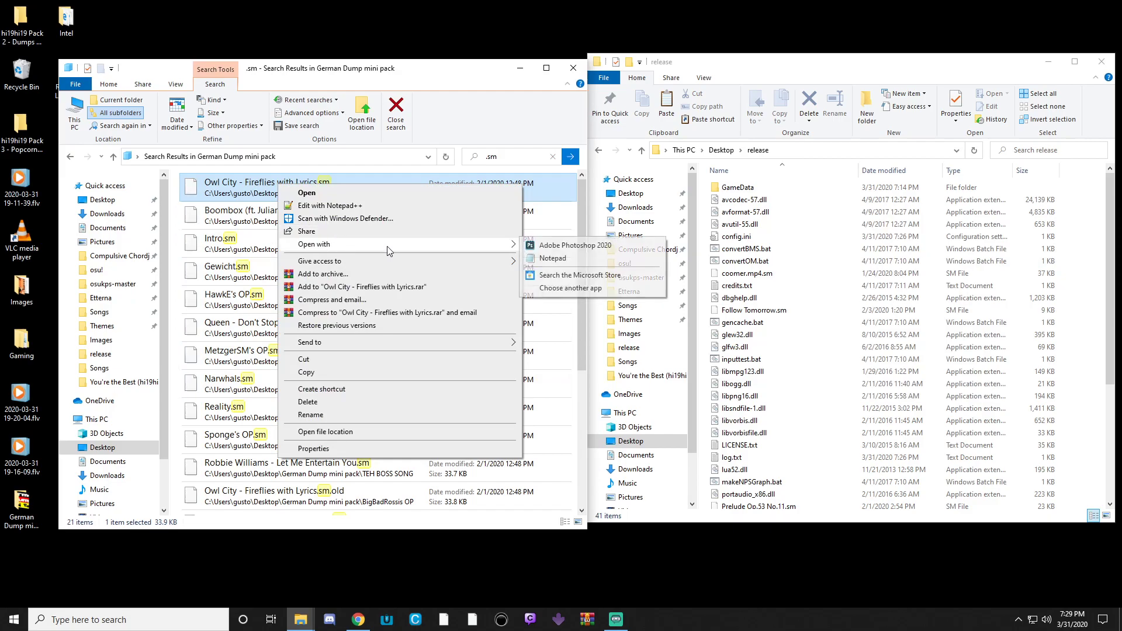
left_click(568, 287)
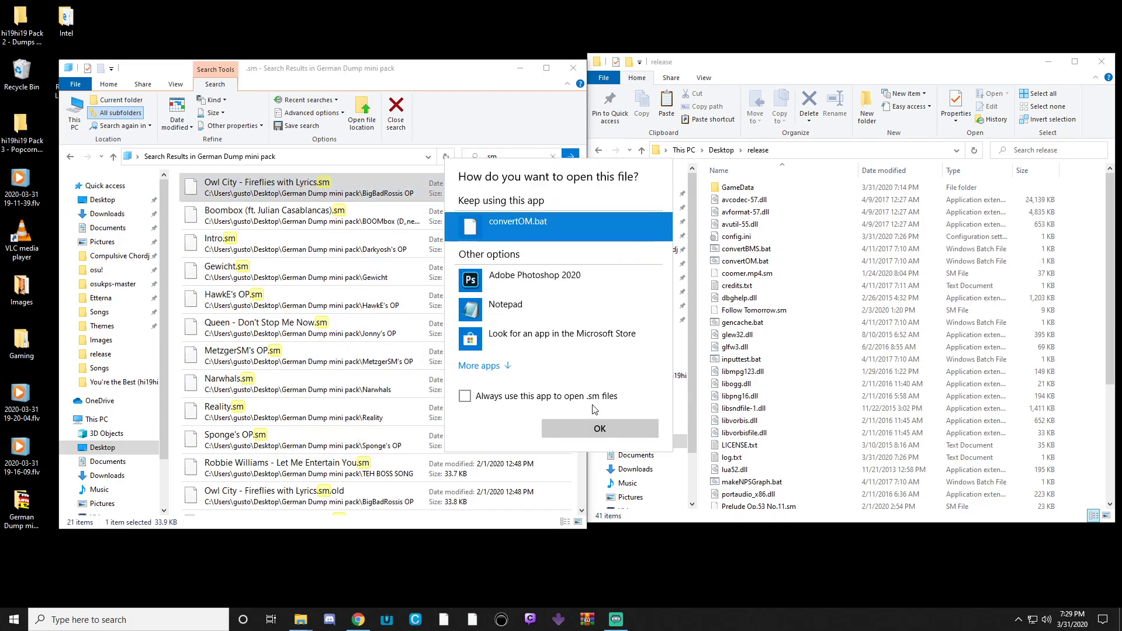
left_click(599, 428)
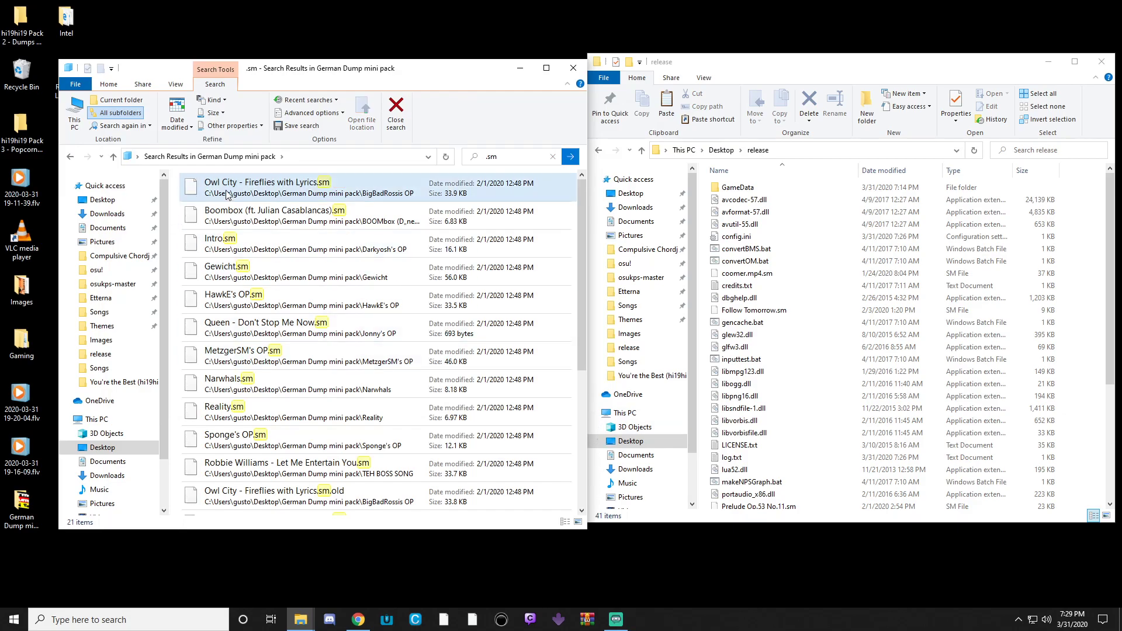
- Select the chart files from Owl City down through Queen to Robbie Williams
left_click(287, 328)
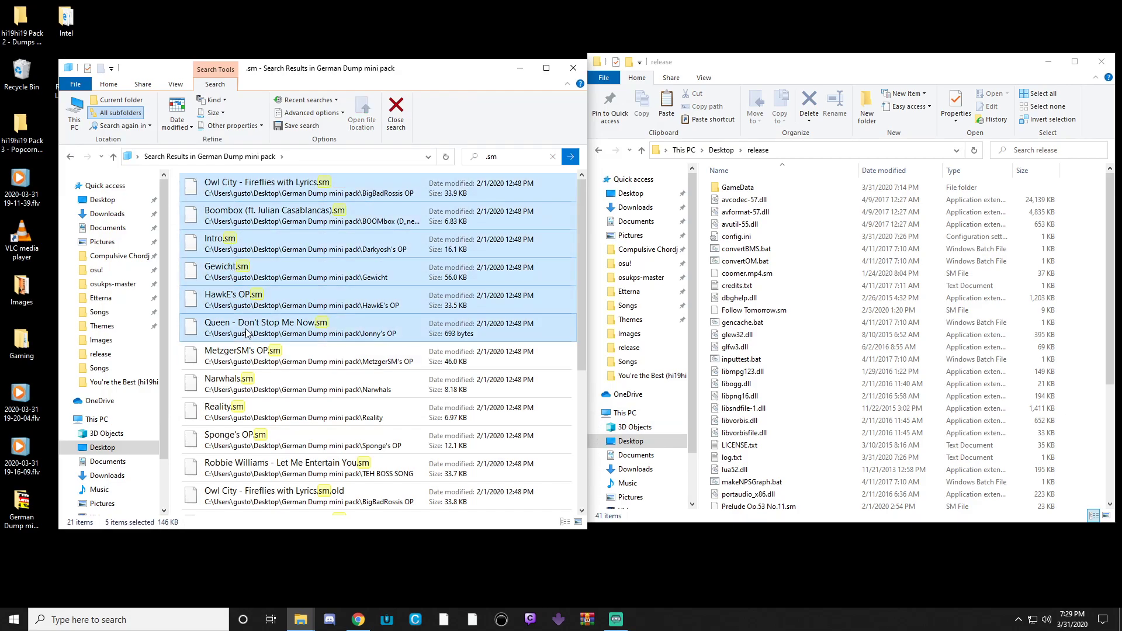
left_click(258, 467)
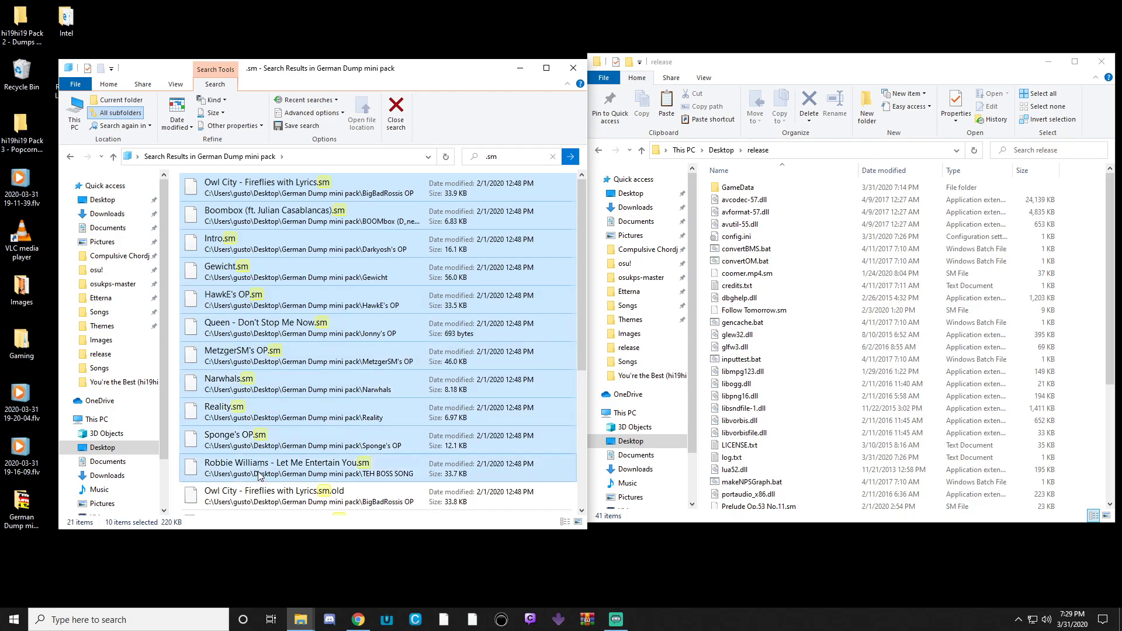
left_click(286, 496)
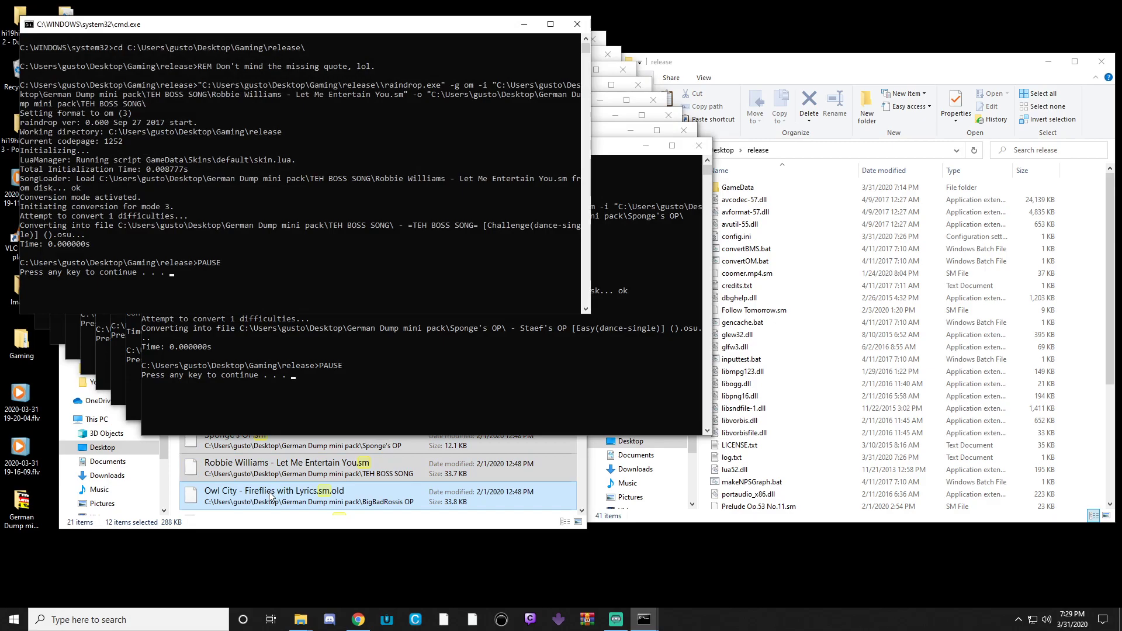
- Run the conversion, check the BOOMbox folder's output, then return to the German Dump mini pack
right_click(643, 619)
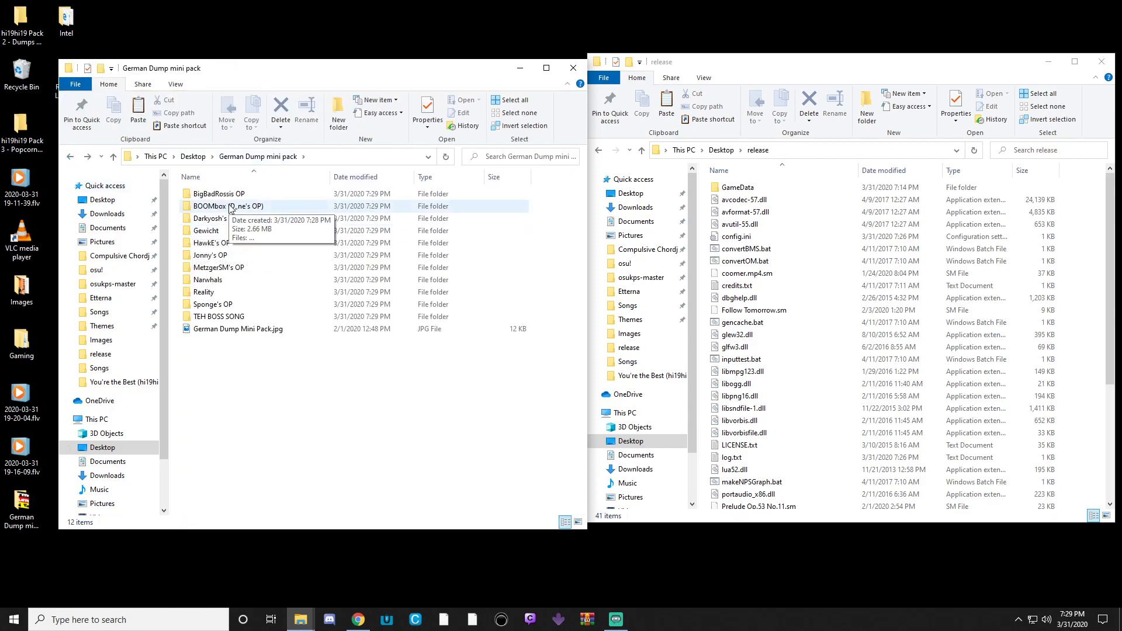
double_click(247, 206)
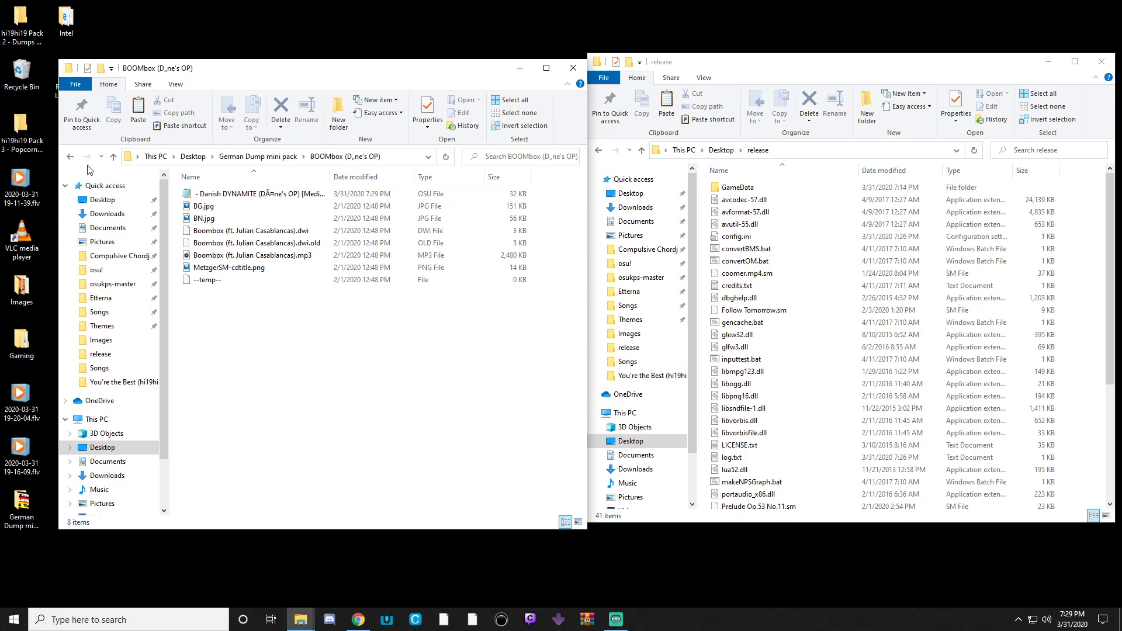
left_click(69, 156)
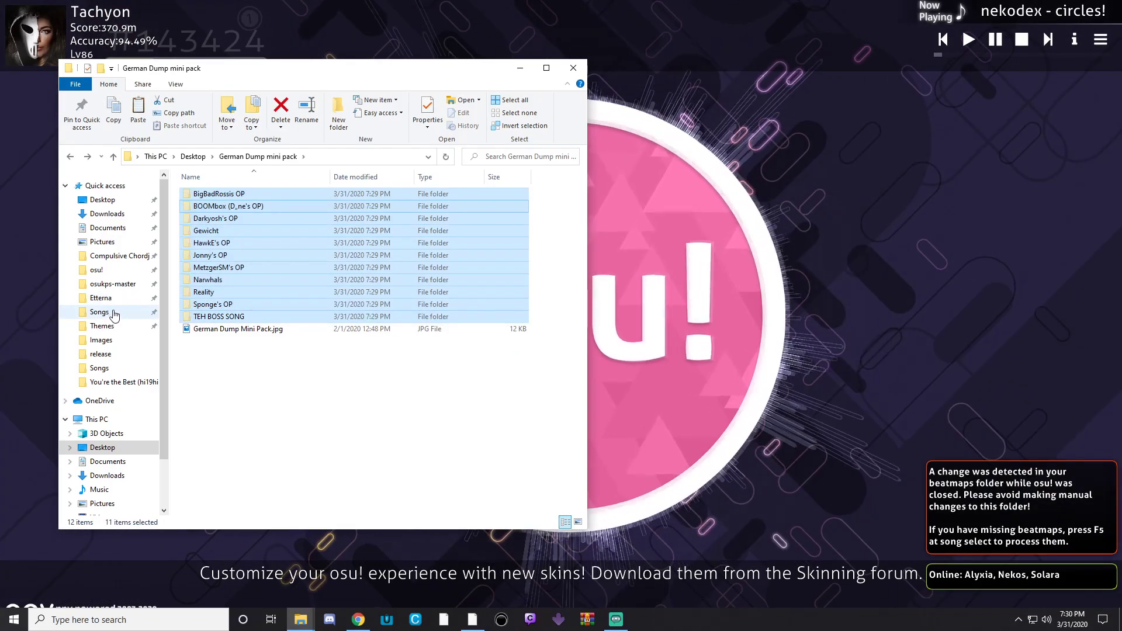
- Paste the eleven song folders into osu!'s Songs folder and cancel the reprocess prompt
left_click(96, 270)
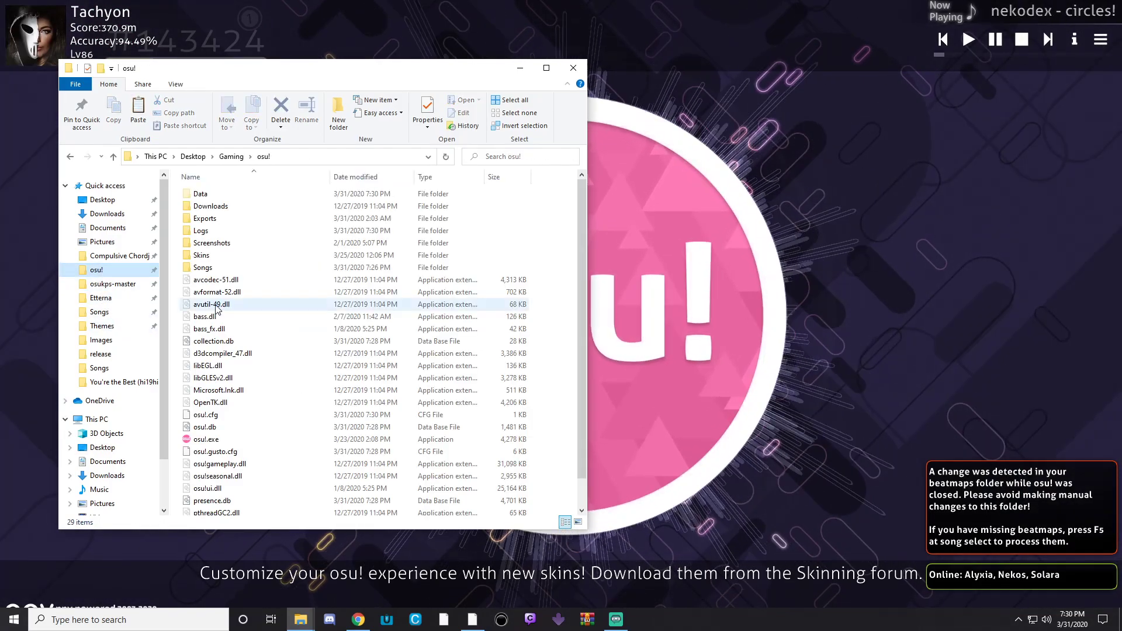
double_click(203, 267)
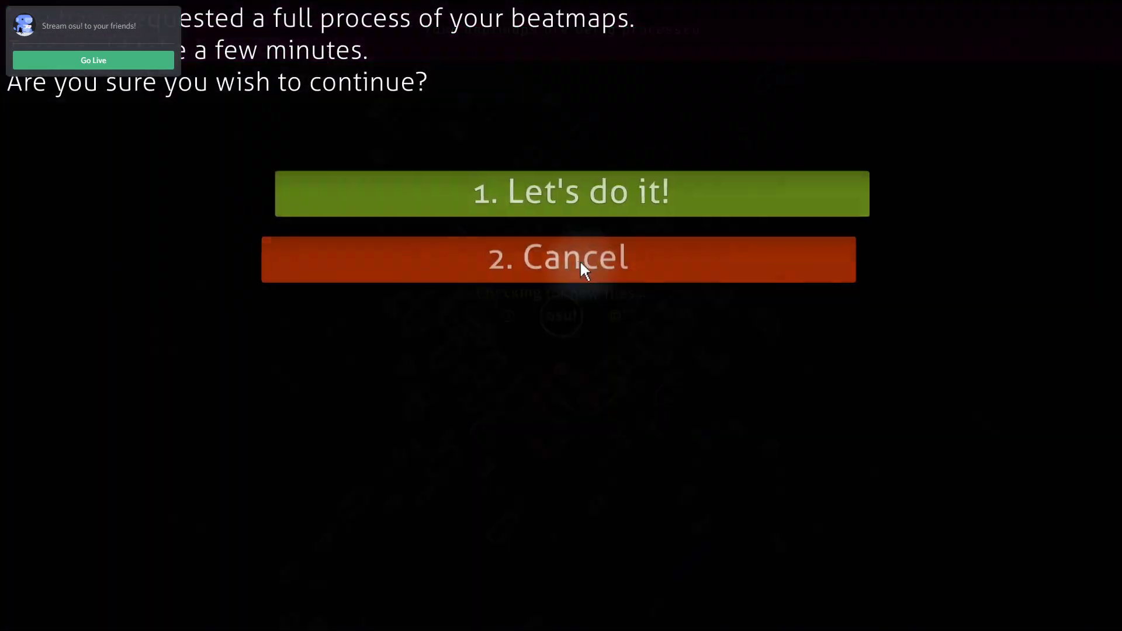
left_click(558, 258)
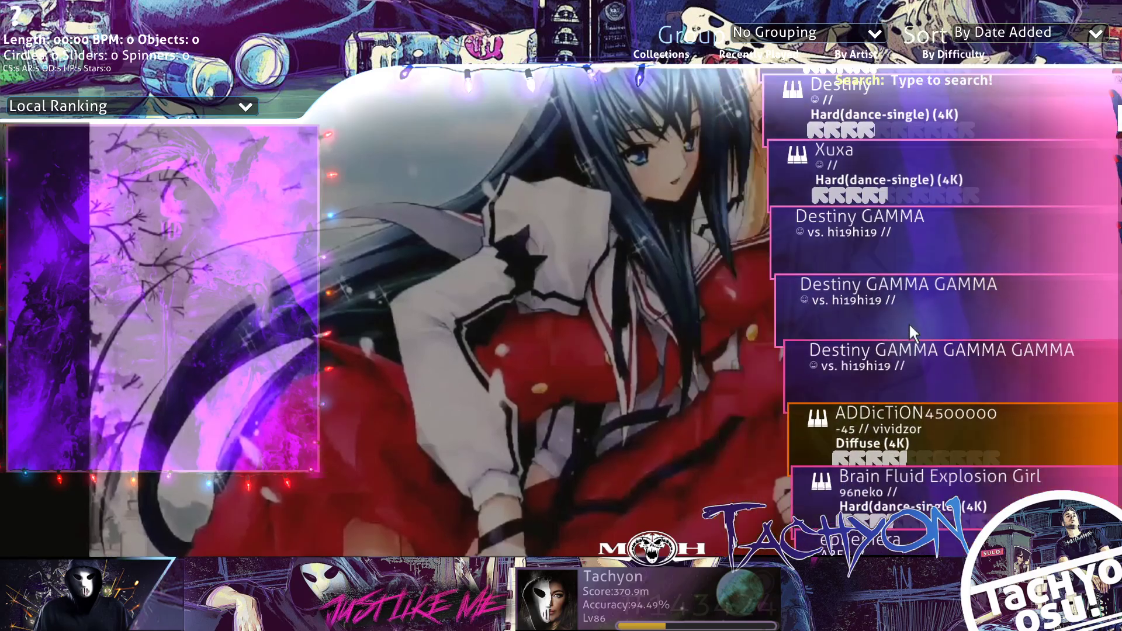
scroll("down", 3)
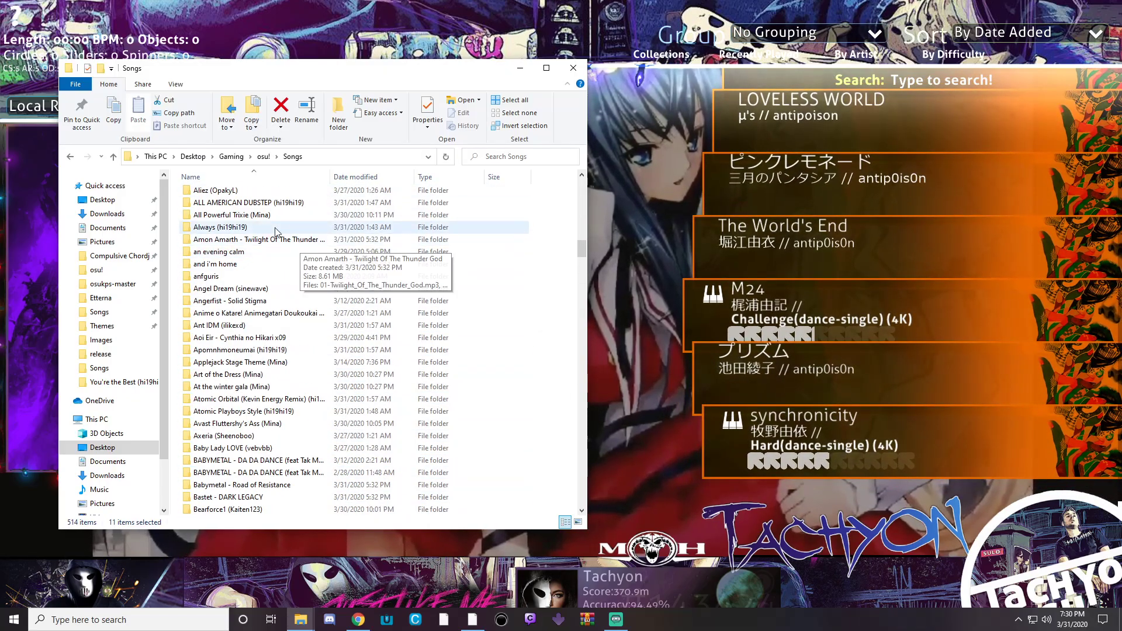
scroll("down", 3)
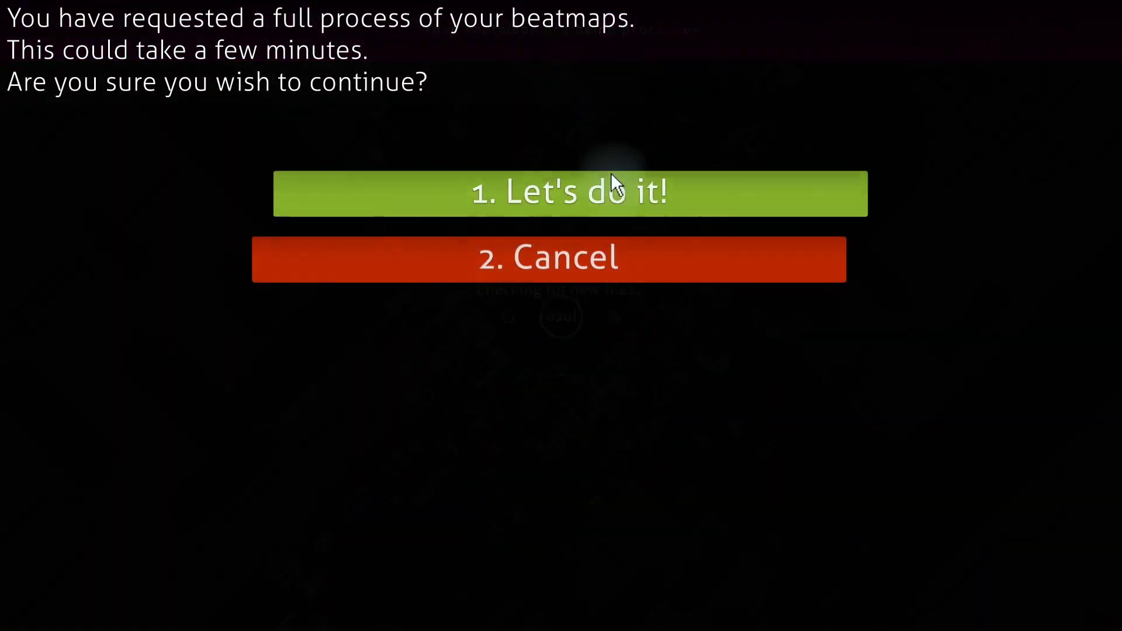
- Run osu!'s full beatmap reprocess and scroll the list to BigBadRossi's OP and Gewicht
left_click(567, 194)
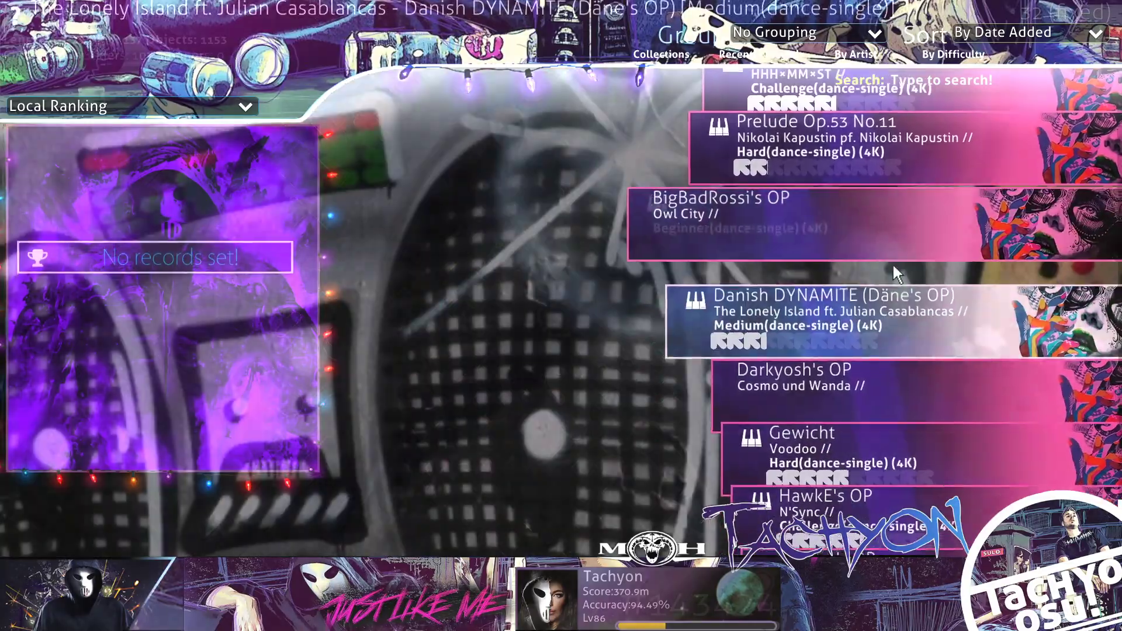
scroll("down", 3)
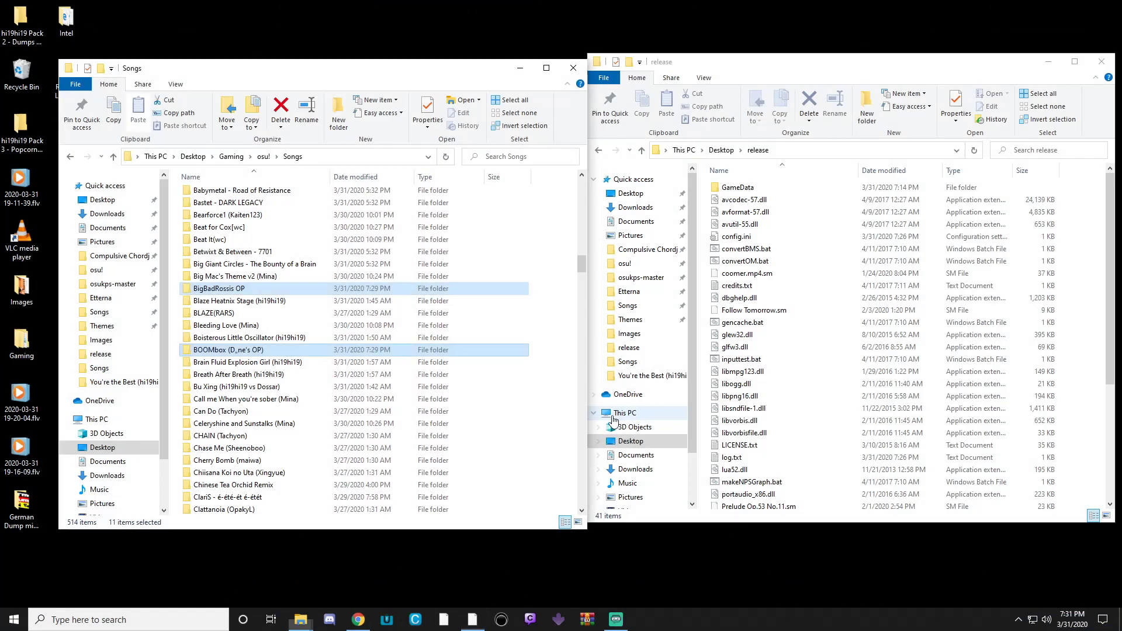
mouse_move(244, 288)
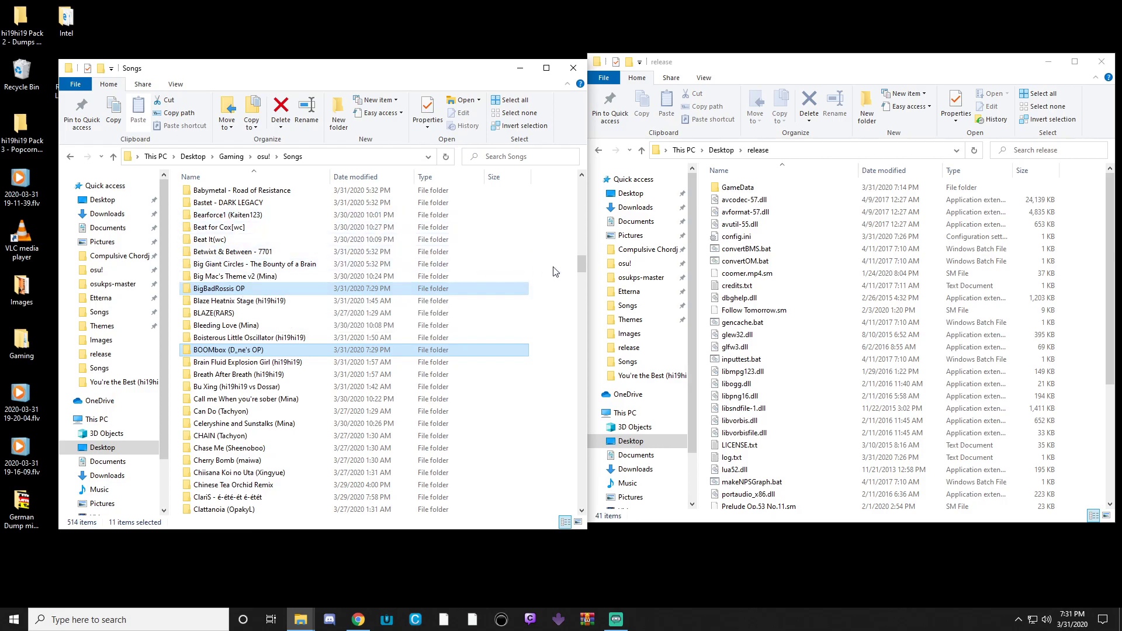
- Select the BigBadRossis OP folder in osu!'s Songs folder
left_click(251, 289)
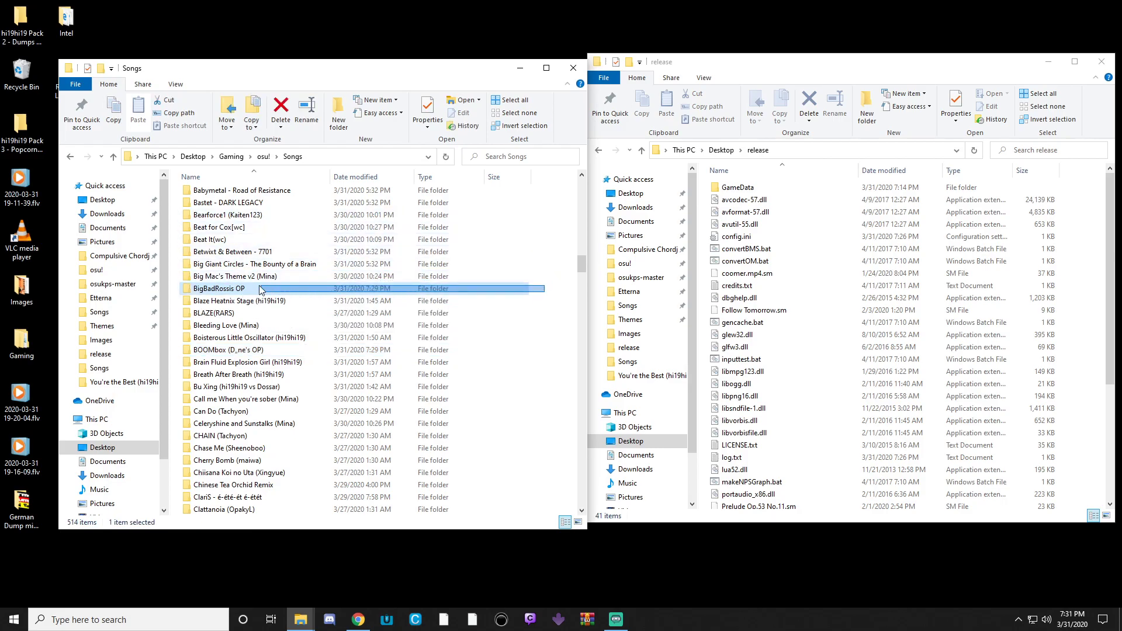